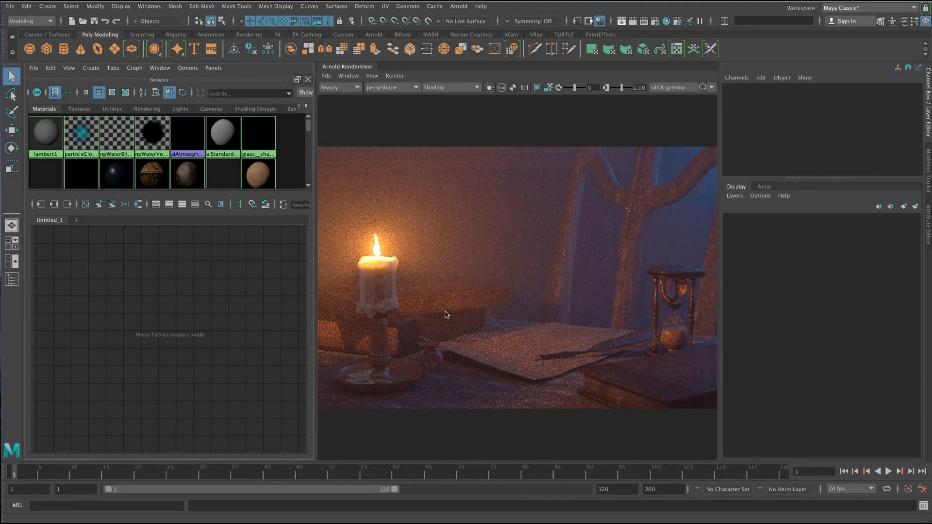
mouse_move(465, 307)
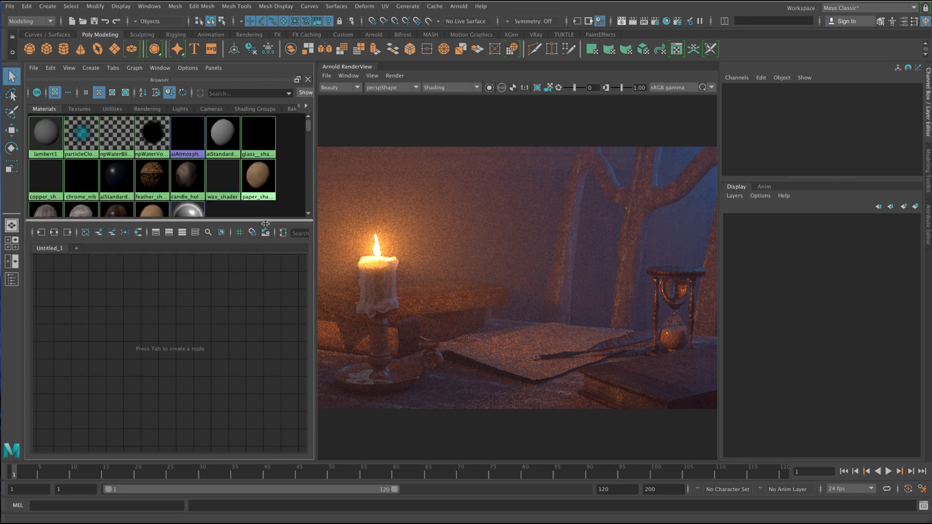
Step: Graph the cover material's input and output connections and zoom onto the file and RemapRgbToHsv nodes
left_click(117, 223)
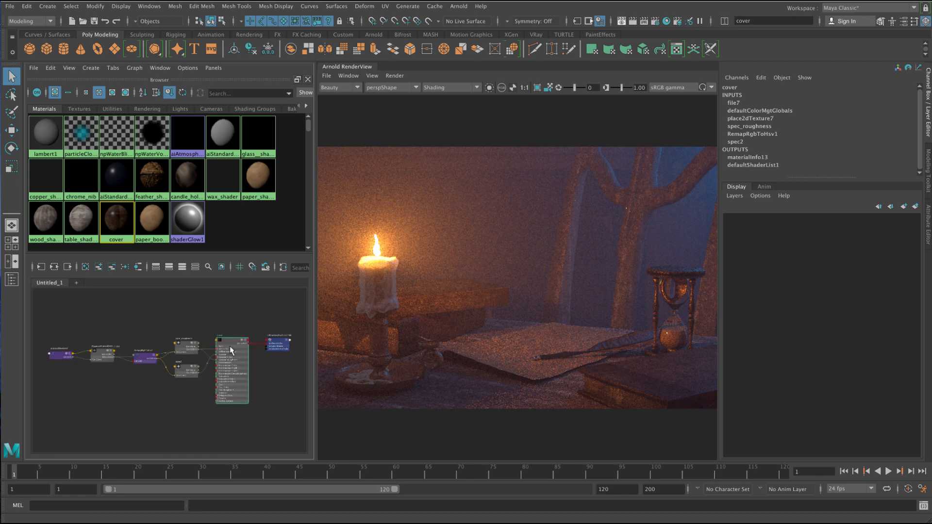
left_click(50, 68)
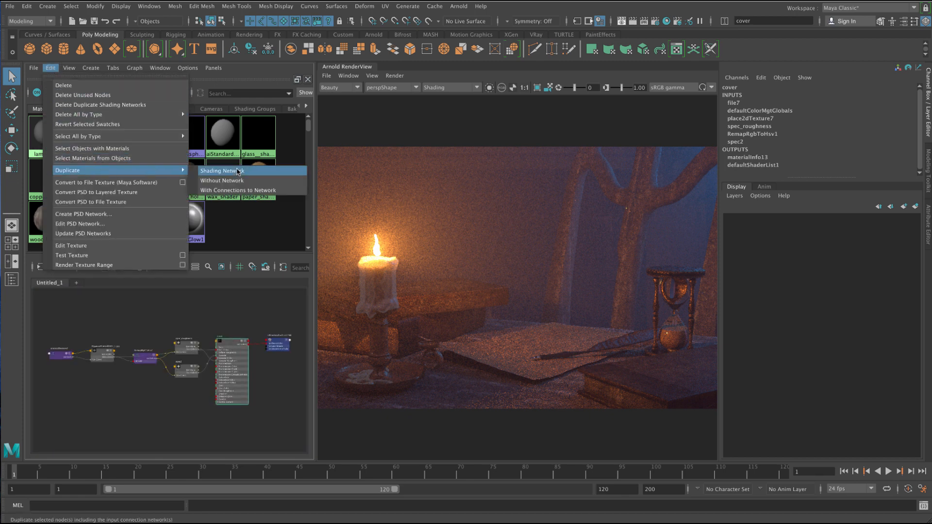
left_click(221, 170)
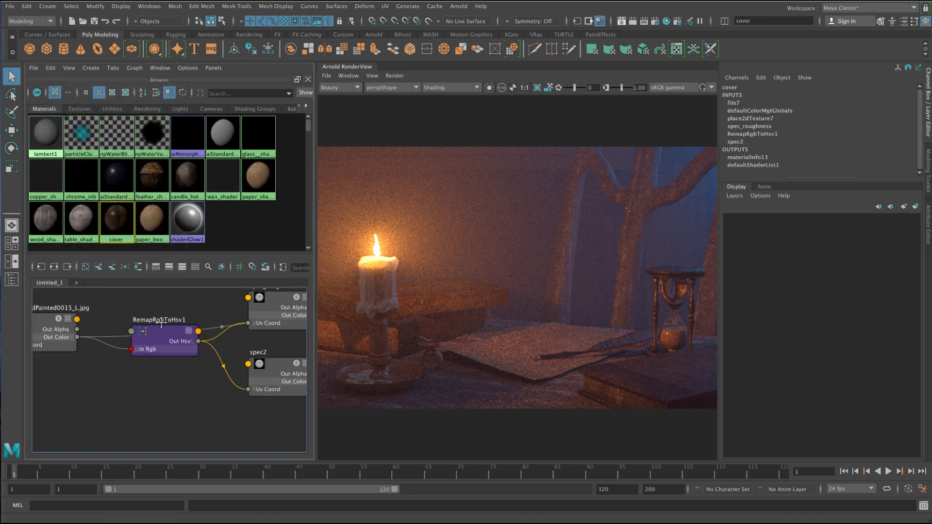
Step: Load the file7 plywood texture node's attributes in the Attribute Editor
left_click(142, 324)
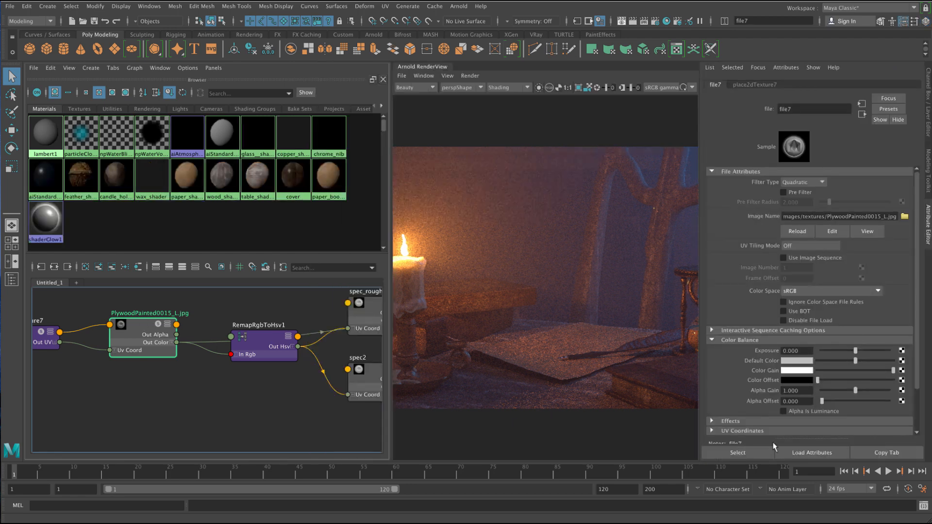
left_click(796, 370)
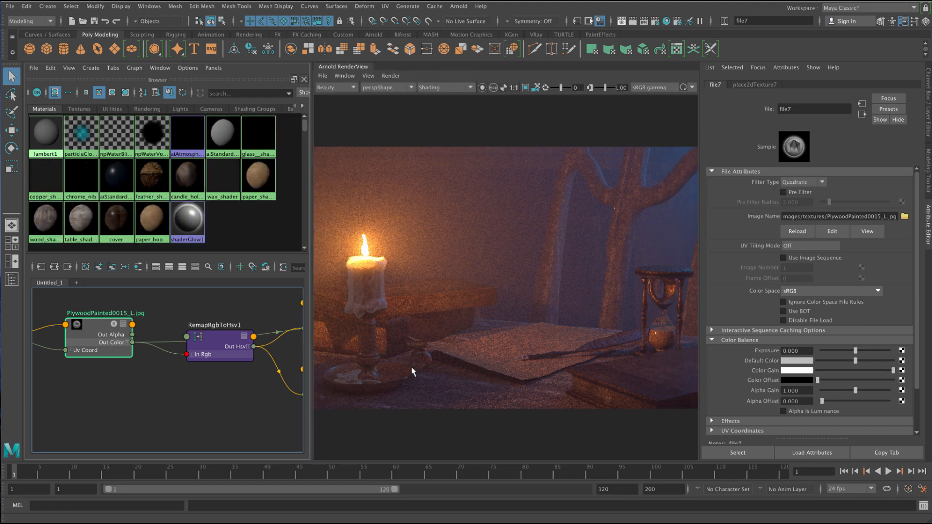
mouse_move(624, 414)
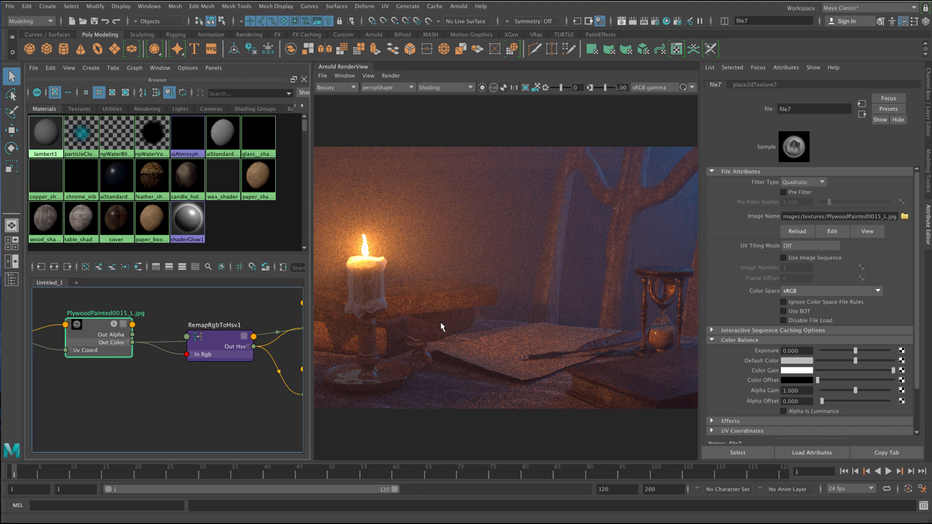
mouse_move(589, 50)
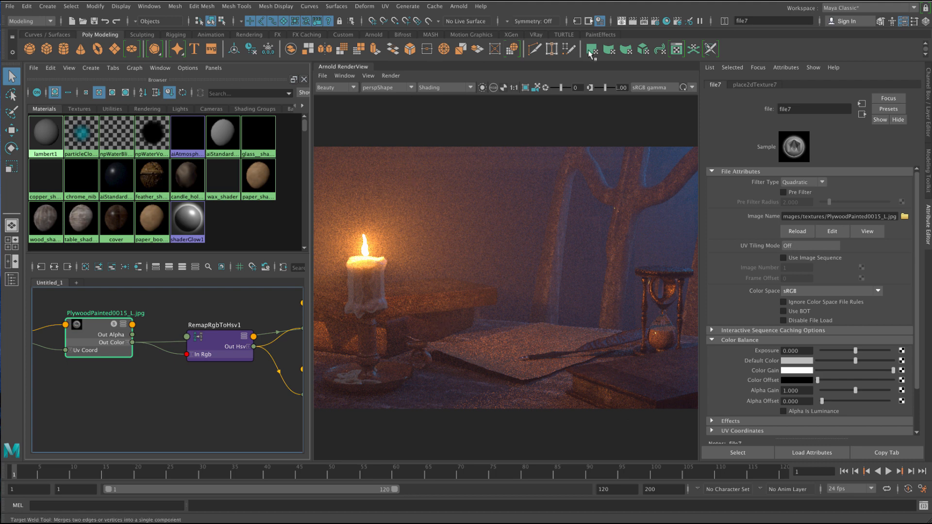
mouse_move(422, 138)
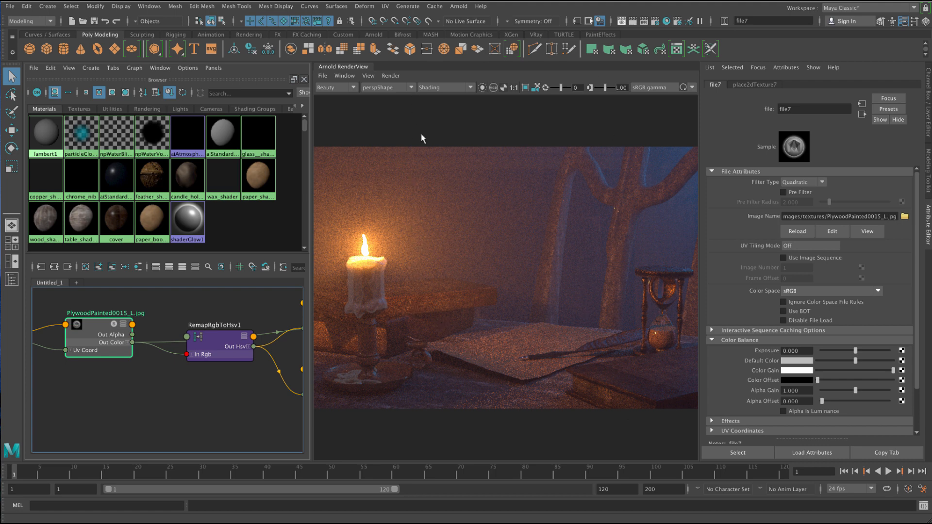
mouse_move(508, 201)
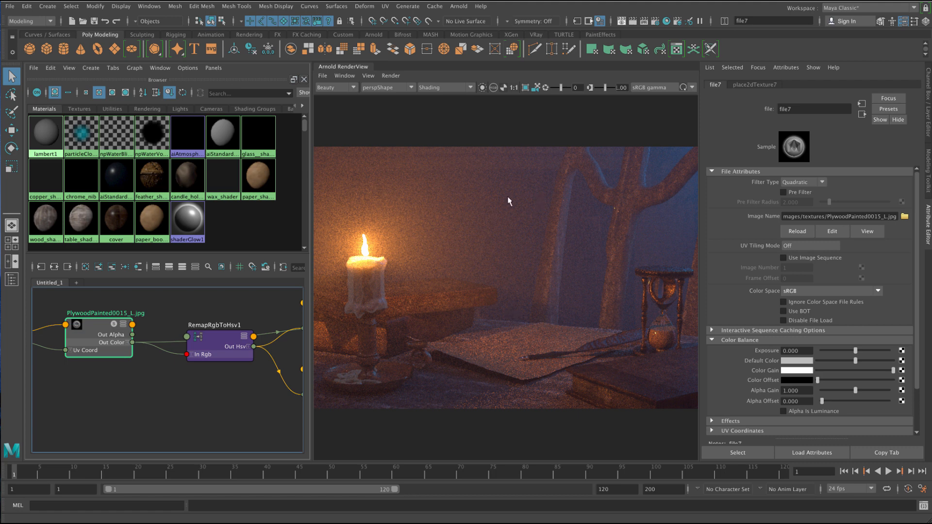
mouse_move(448, 308)
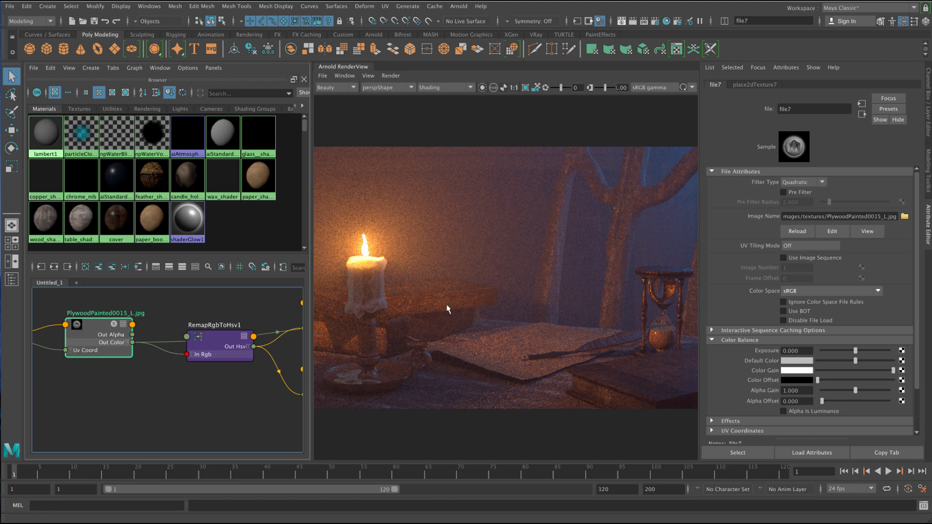
mouse_move(475, 344)
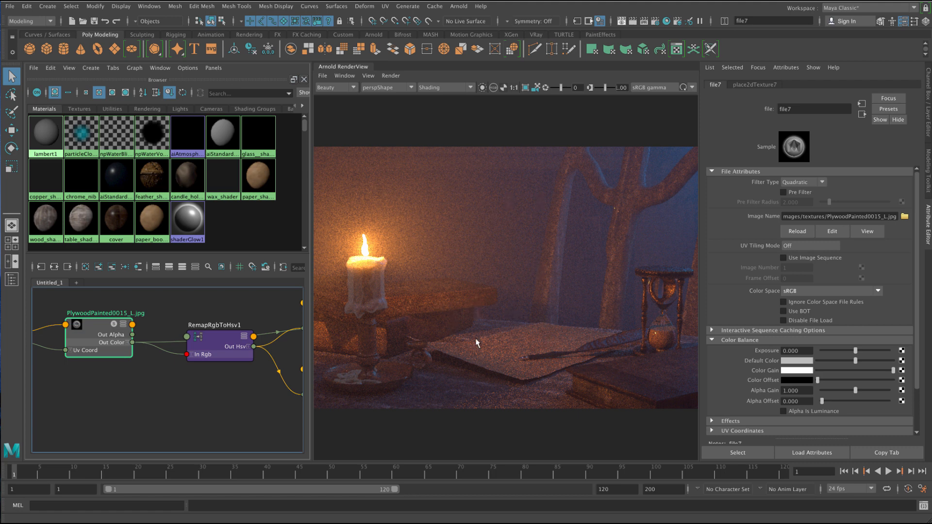
mouse_move(529, 338)
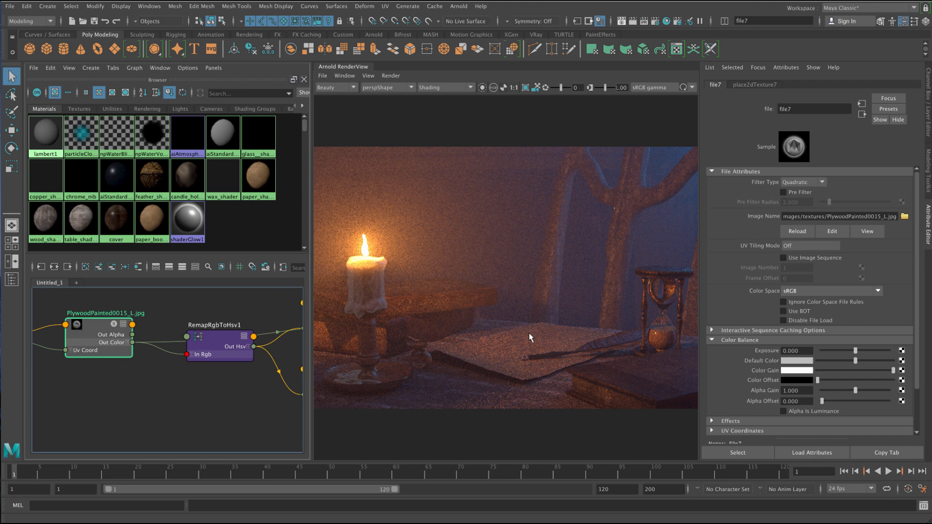
mouse_move(220, 366)
type("aicolo")
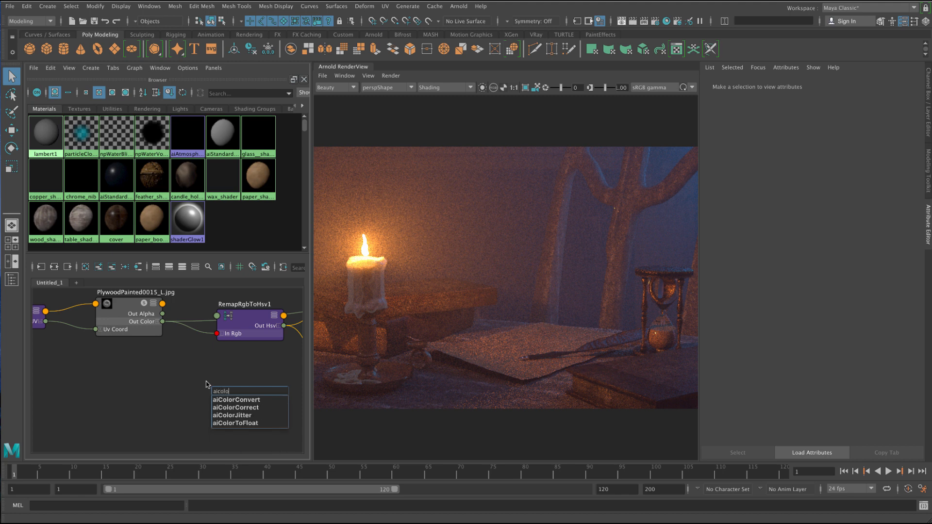
Step: Create an aiColorJitter node and review its gain, hue and saturation settings
left_click(233, 415)
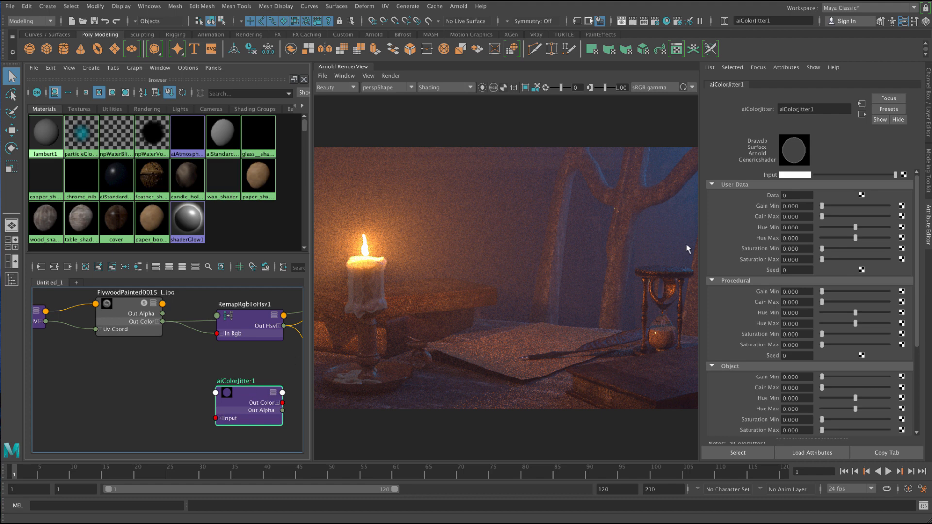
mouse_move(828, 176)
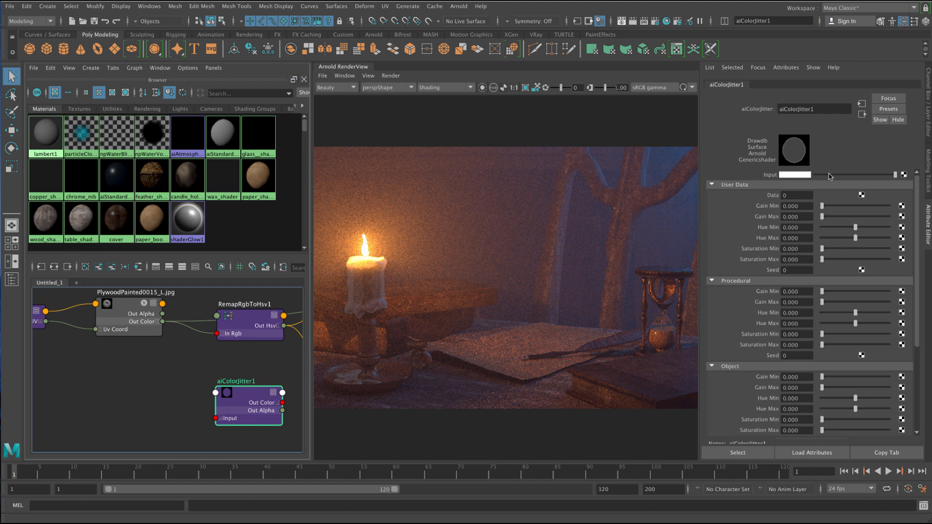
scroll("down", 3)
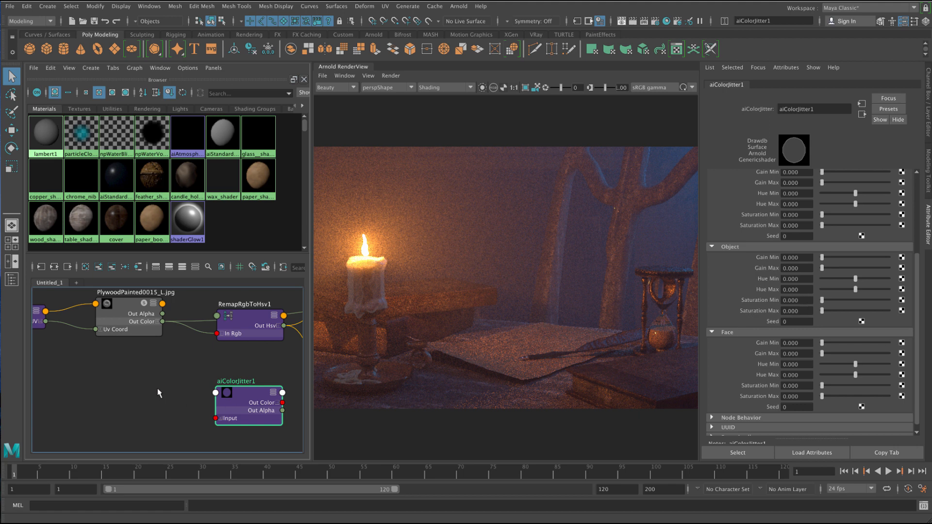
mouse_move(142, 402)
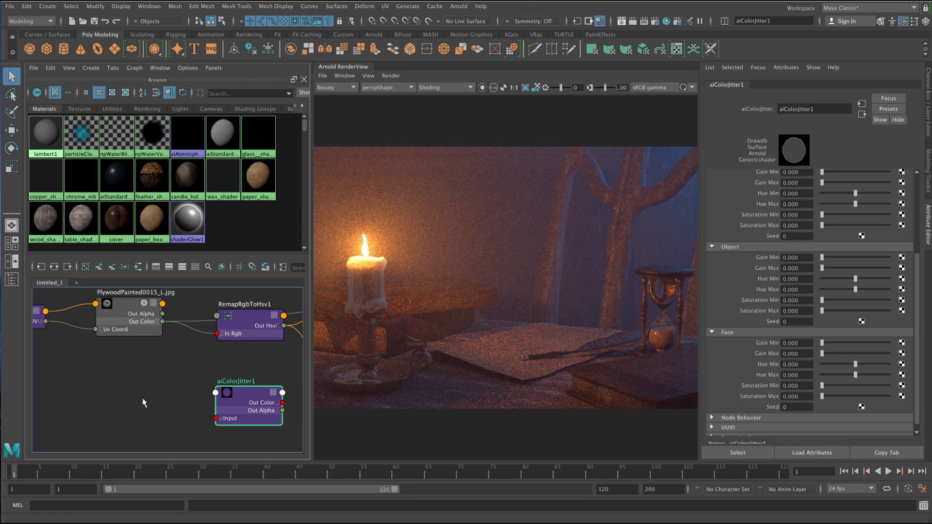
left_click(145, 386)
type("aiuti")
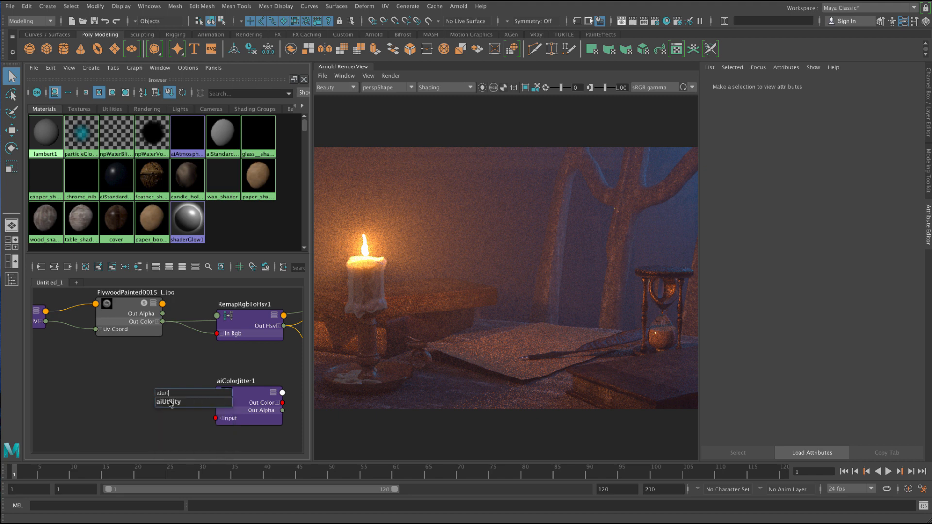
Step: Create an aiUtility node and load its attributes in the Attribute Editor
left_click(168, 402)
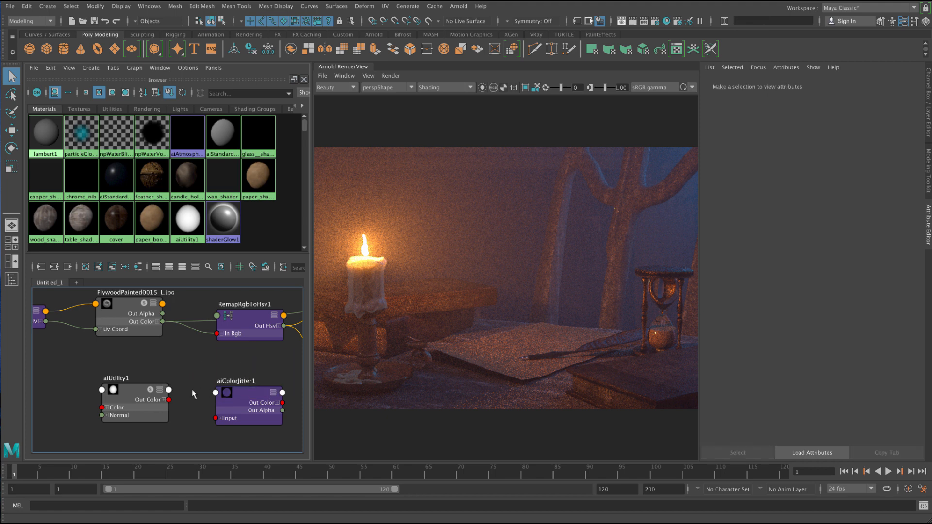
left_click(134, 404)
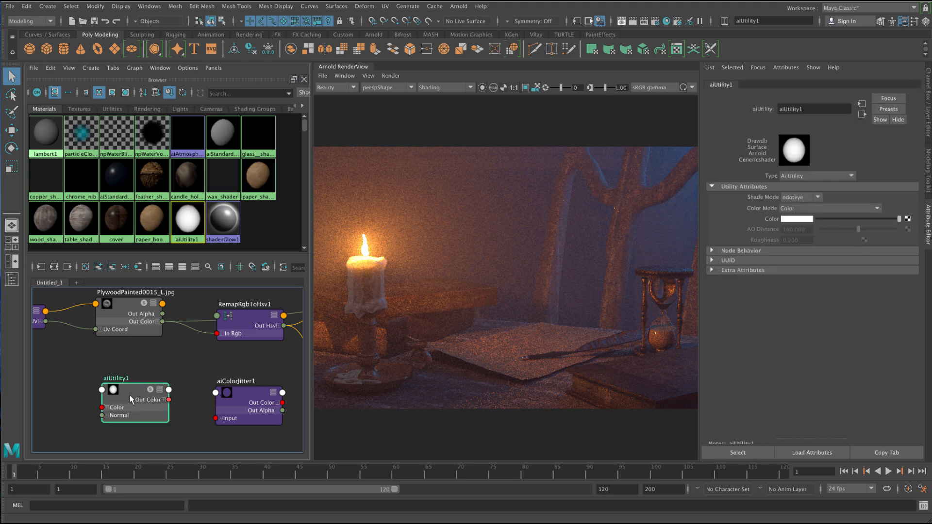
left_click(468, 88)
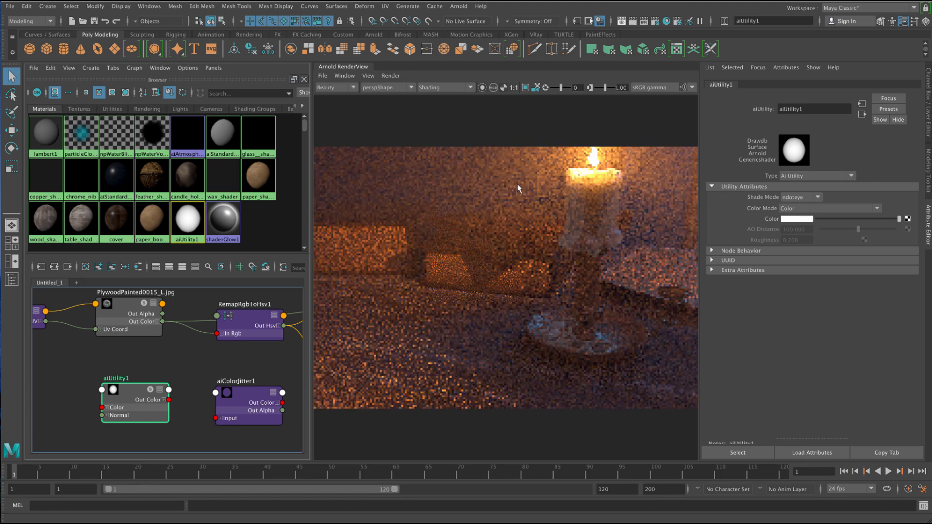
Step: Set RenderView debug shading to Basic and the aiUtility Shade Mode to lambert
left_click(444, 87)
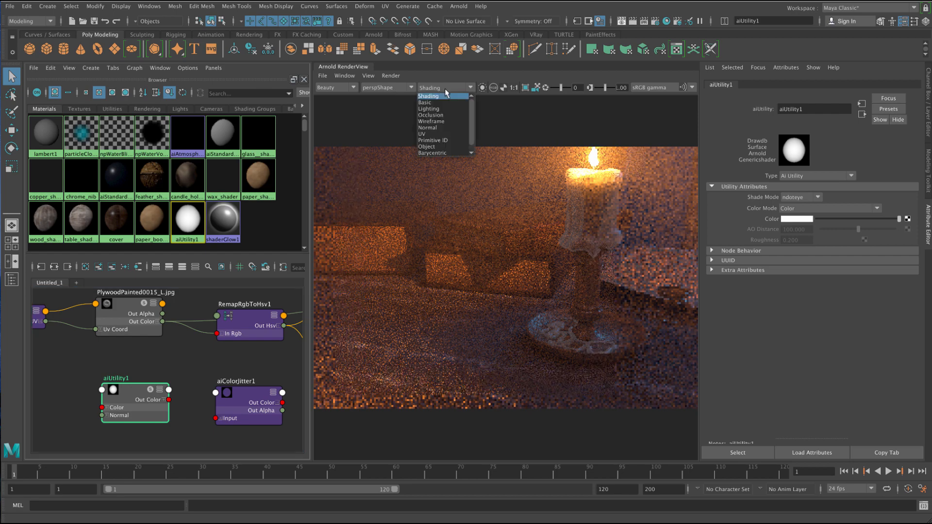
left_click(425, 102)
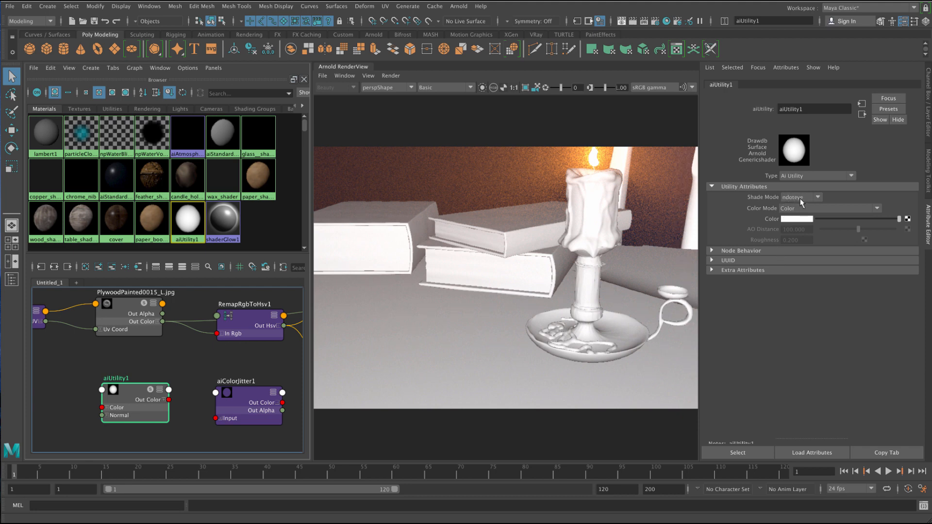
mouse_move(584, 228)
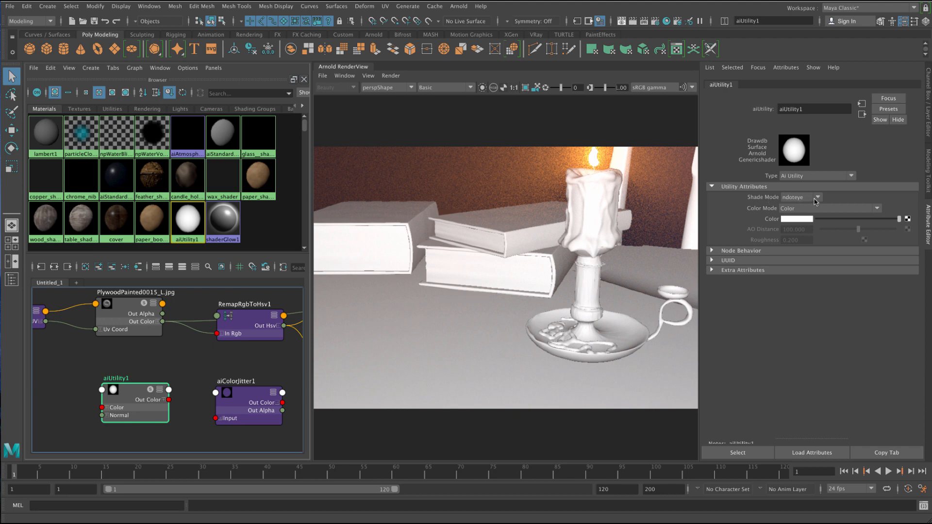
left_click(817, 197)
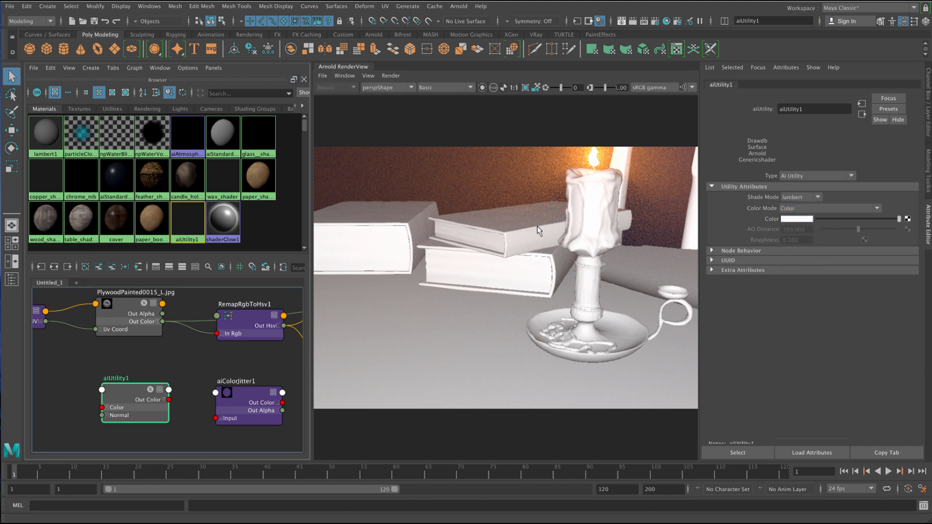
left_click(816, 197)
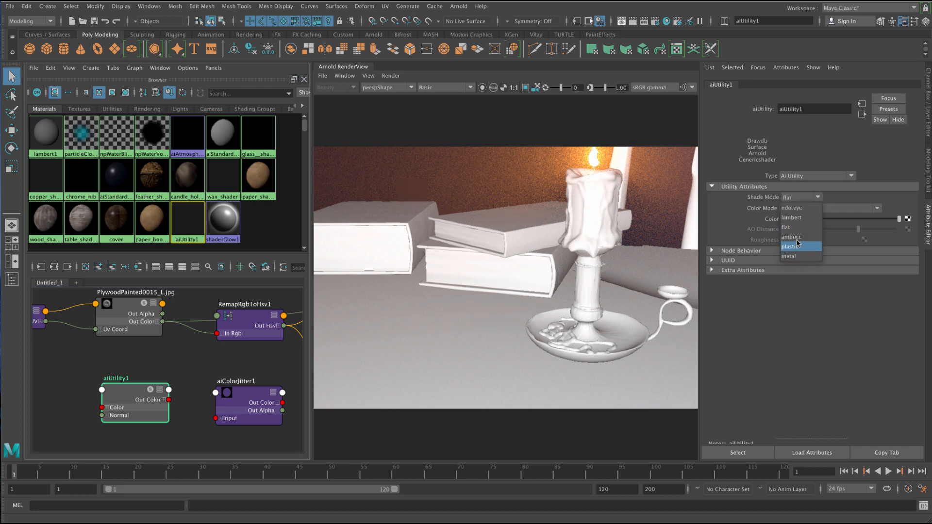
mouse_move(800, 256)
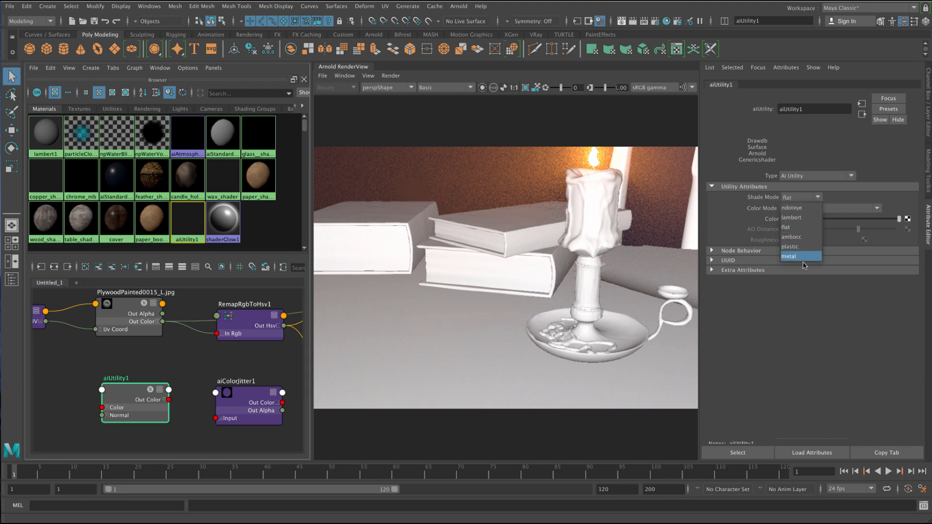
mouse_move(795, 246)
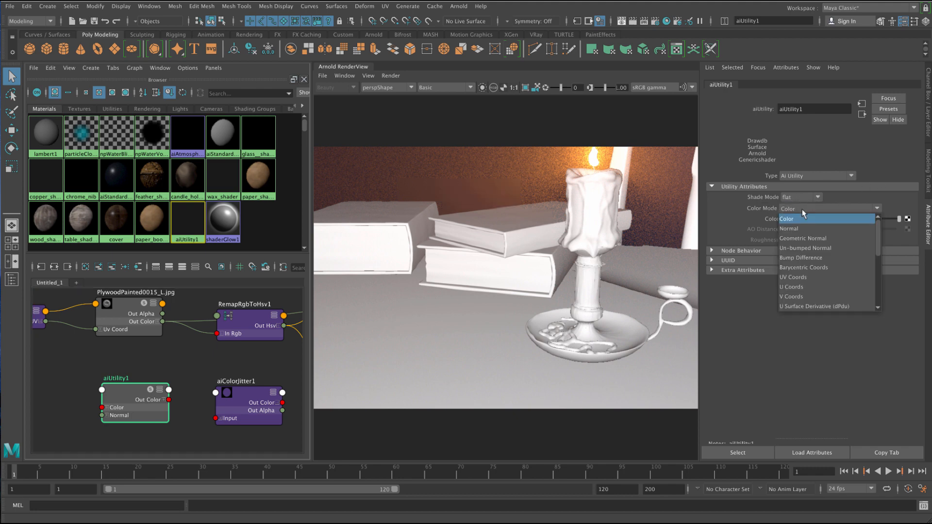
mouse_move(805, 248)
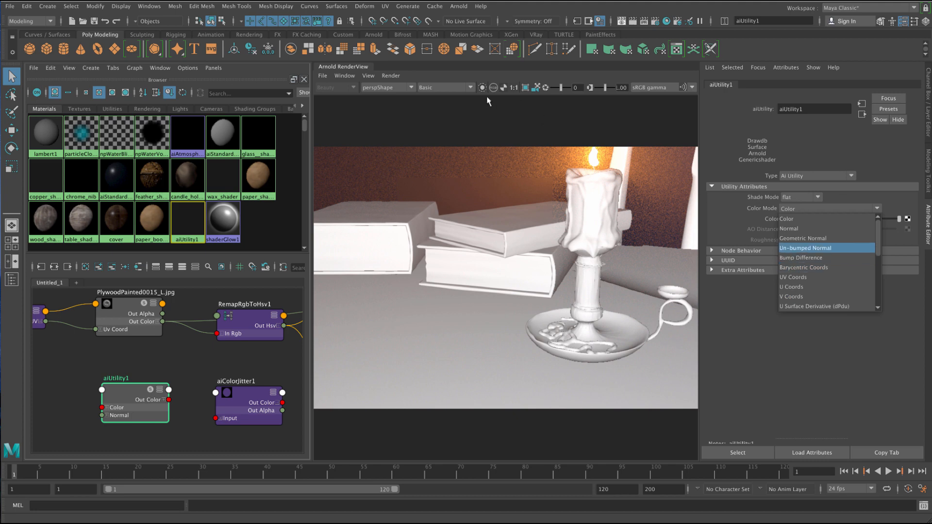
Step: Set debug shading to Normal then Wireframe, and the aiUtility Shade Mode to ambocc
left_click(444, 87)
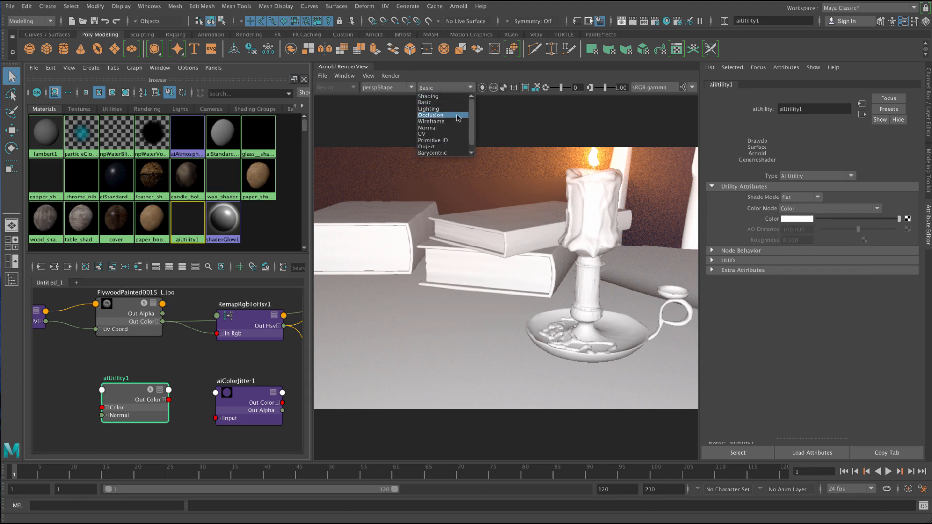
mouse_move(454, 127)
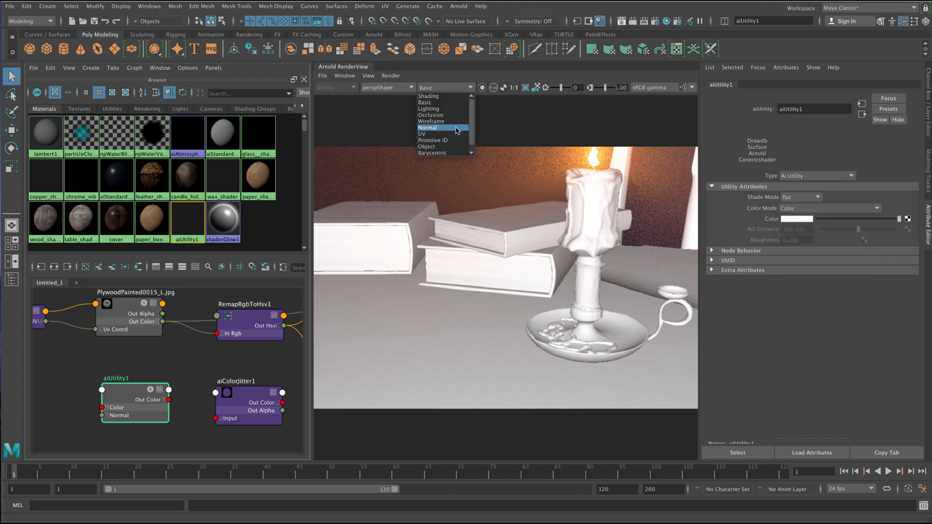
left_click(428, 127)
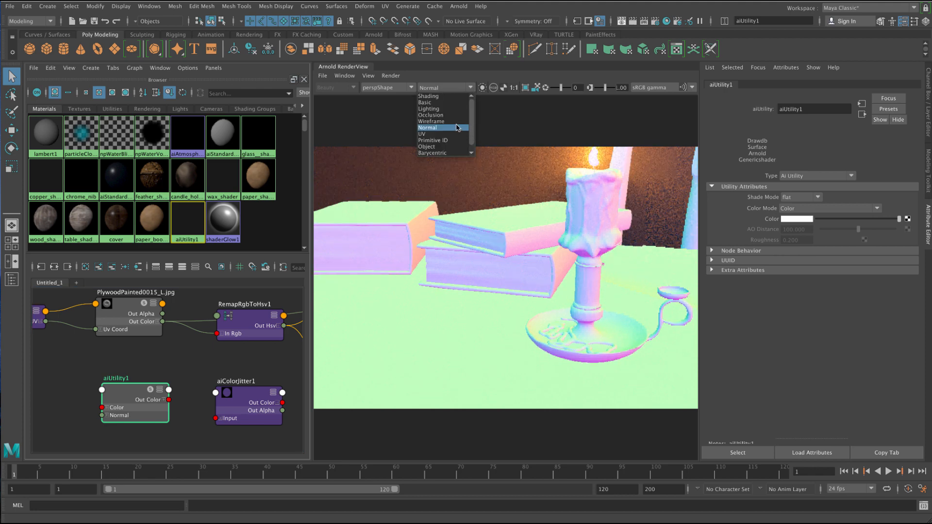
left_click(430, 122)
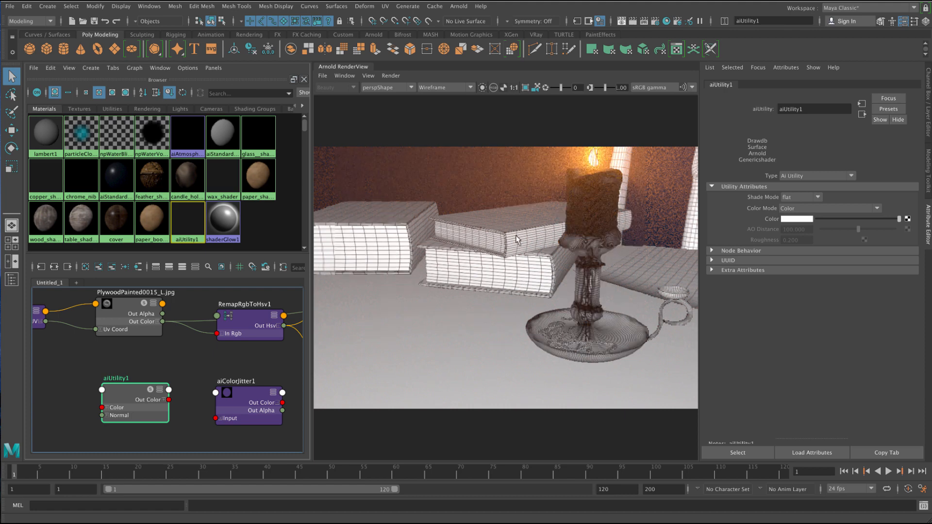
left_click(800, 197)
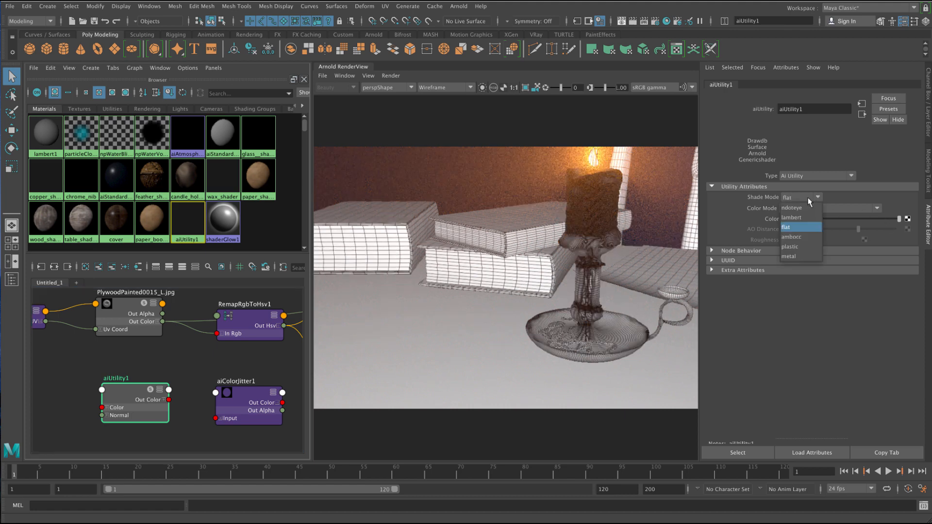
mouse_move(801, 237)
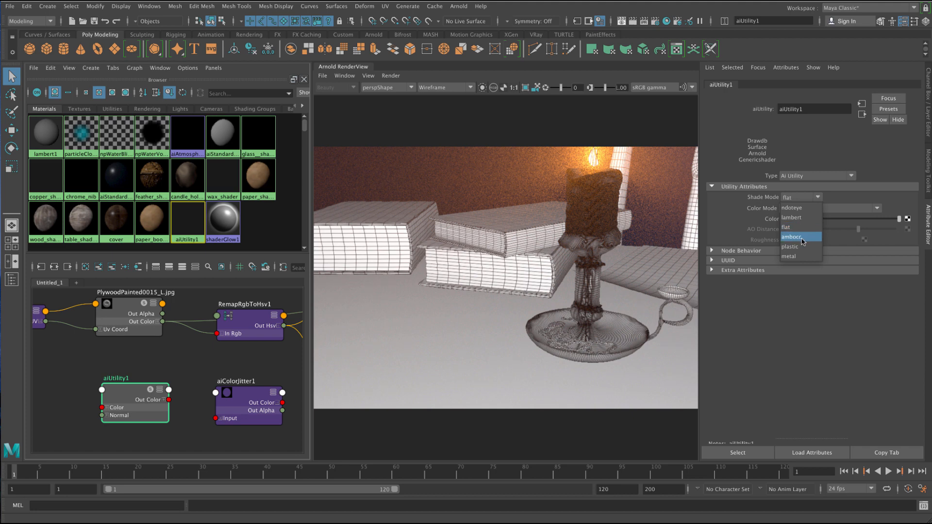
left_click(792, 237)
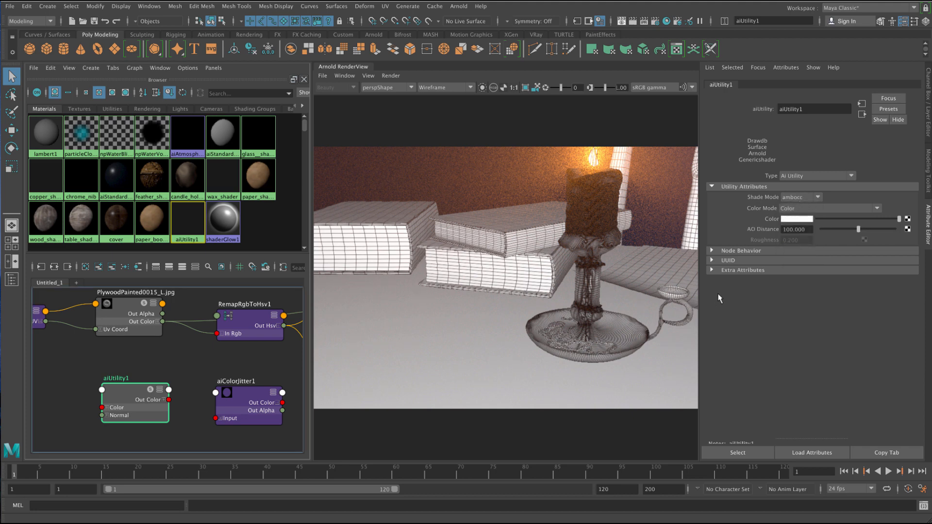
Step: Return aiUtility1 Shade Mode to flat and set its Color Mode to Object
left_click(817, 197)
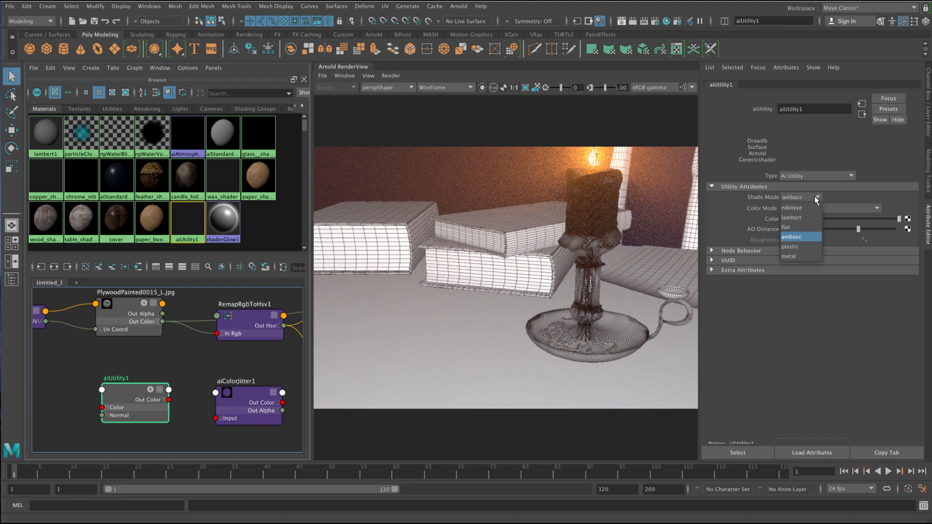
left_click(787, 227)
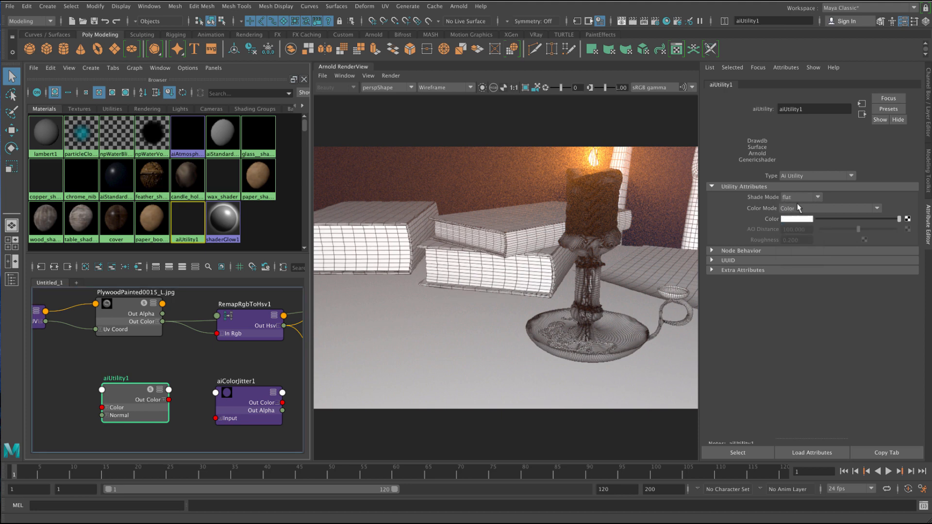
mouse_move(817, 208)
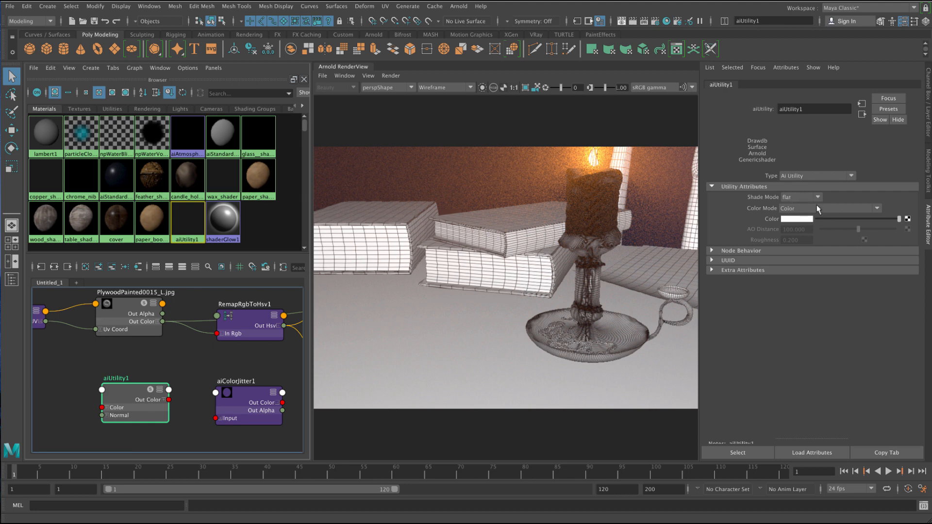
left_click(876, 208)
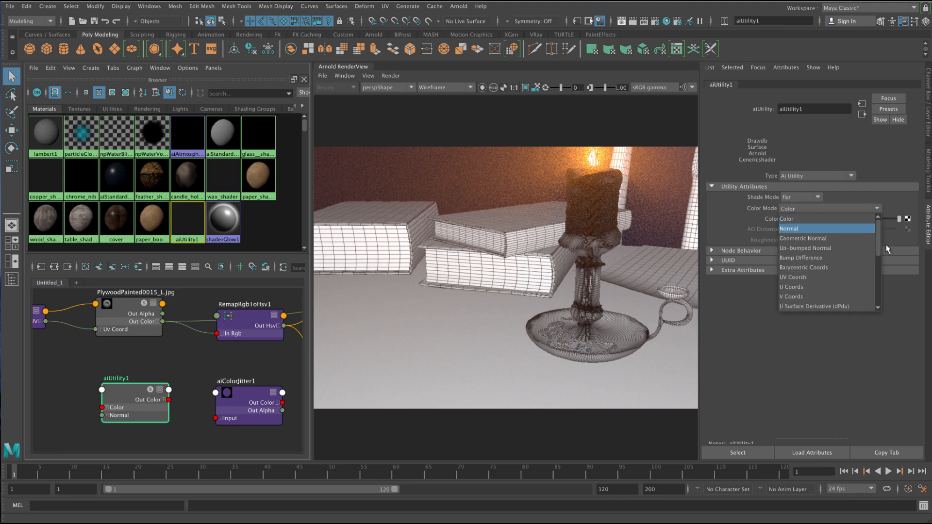
scroll("down", 3)
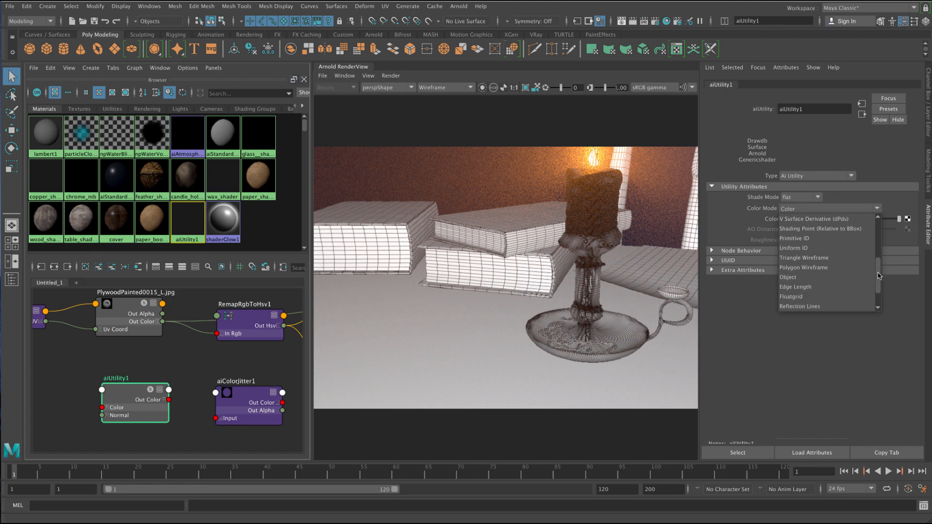
scroll("down", 3)
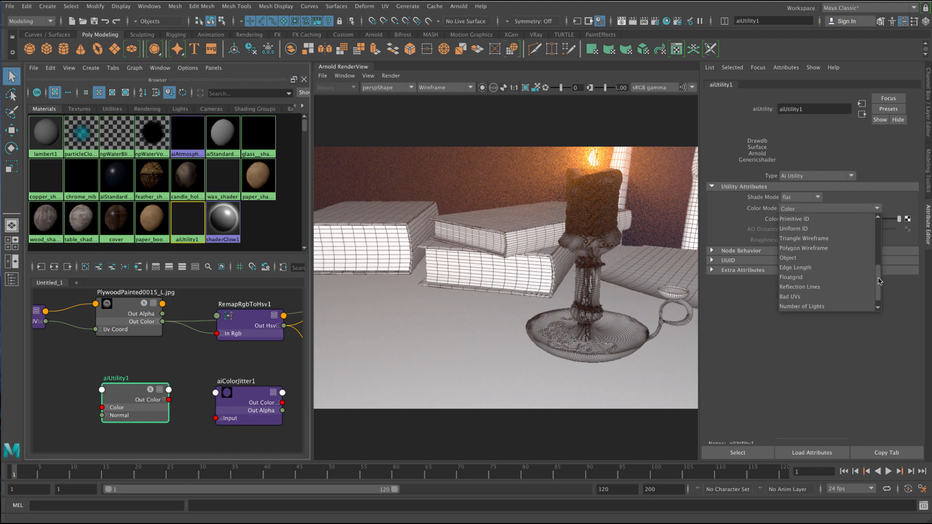
left_click(787, 258)
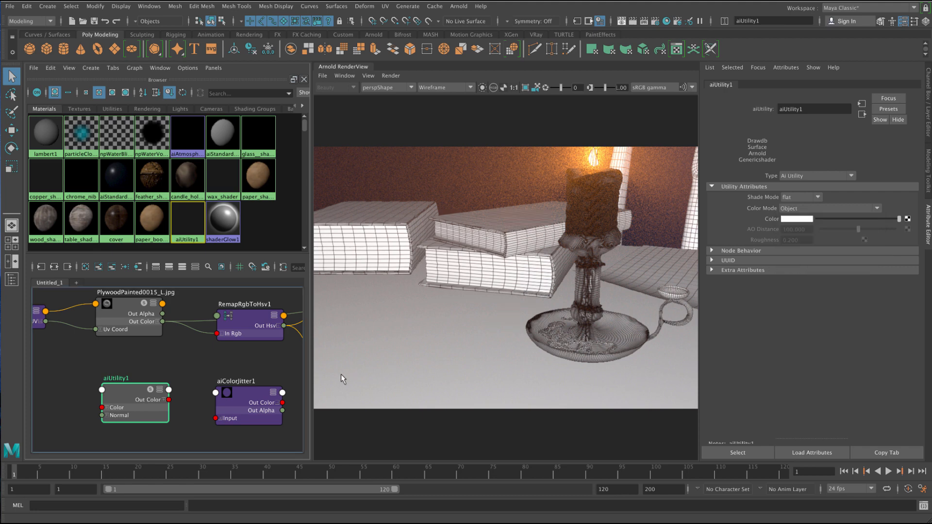
mouse_move(188, 380)
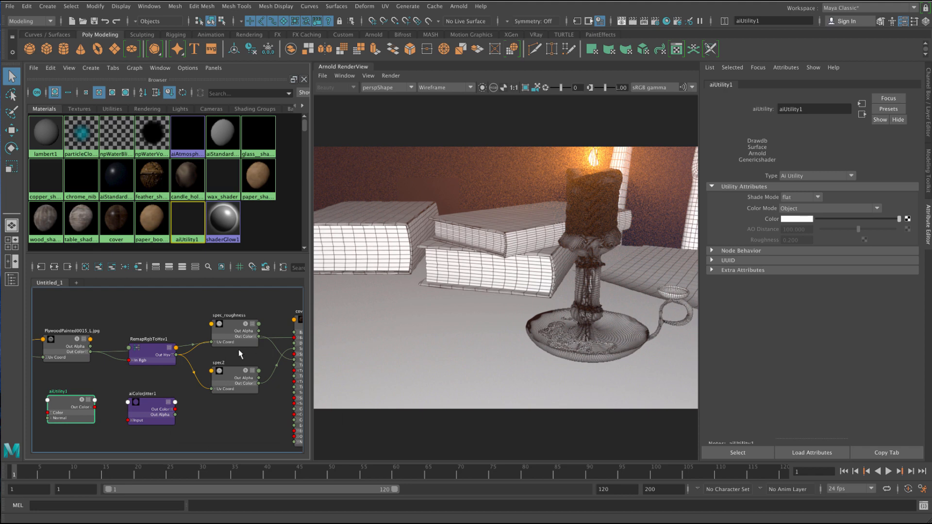
mouse_move(196, 352)
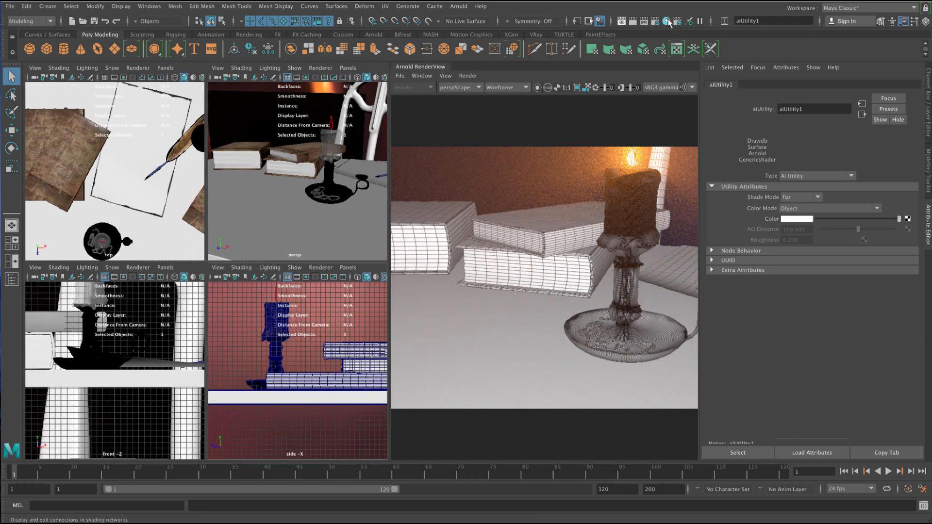
Step: Show the Hypershade window and set RenderView debug shading back to Shading
left_click(665, 20)
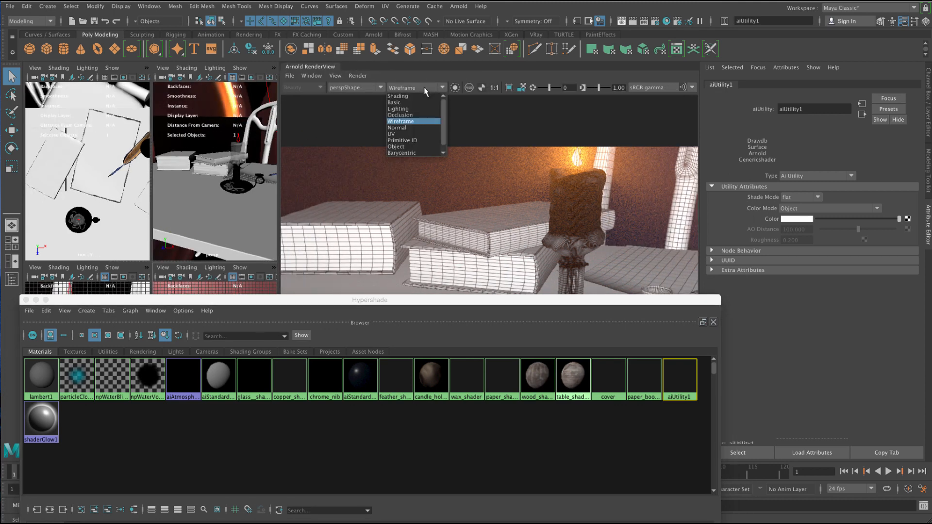
mouse_move(407, 96)
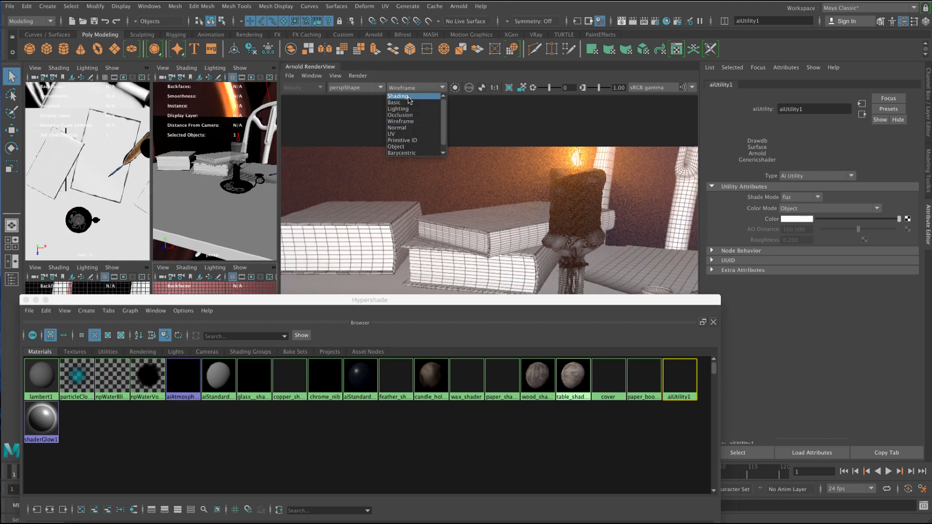
left_click(398, 97)
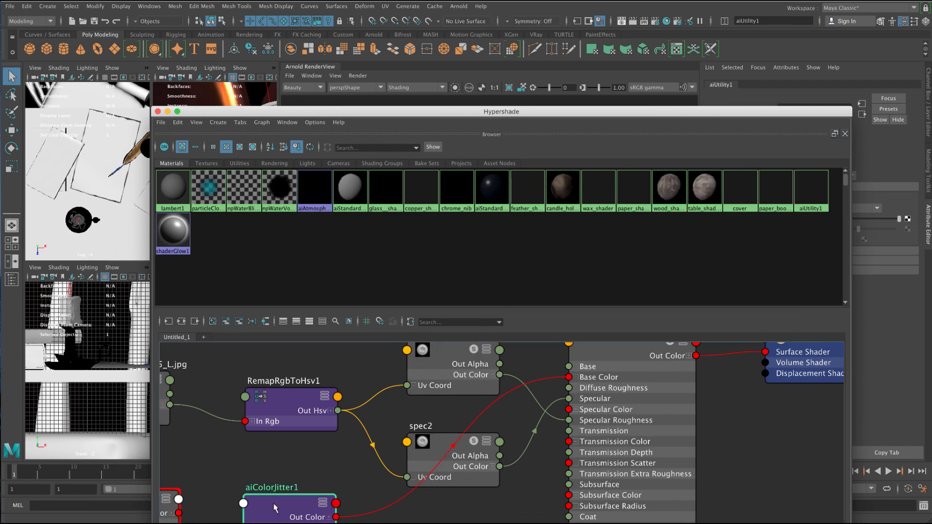
Step: Select aiColorJitter1 in the Hypershade to show its attributes beside the network
left_click(285, 502)
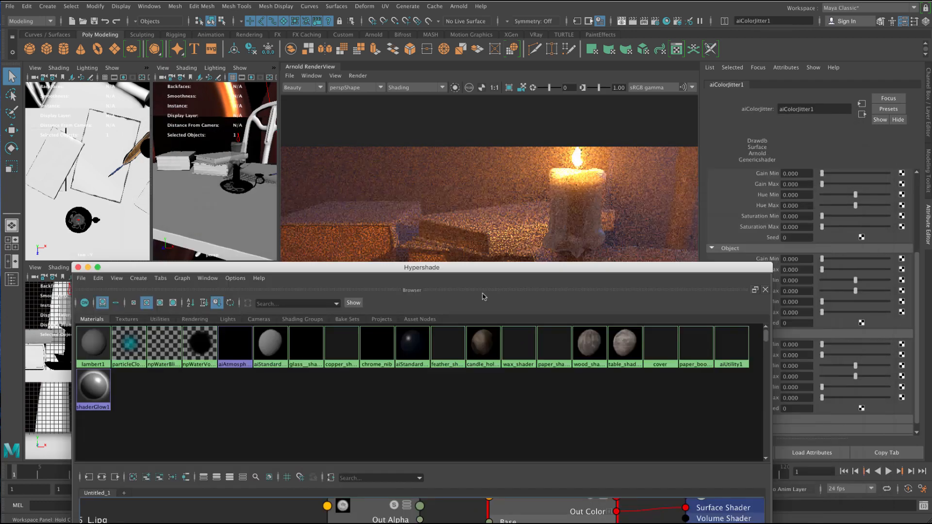
left_click(455, 87)
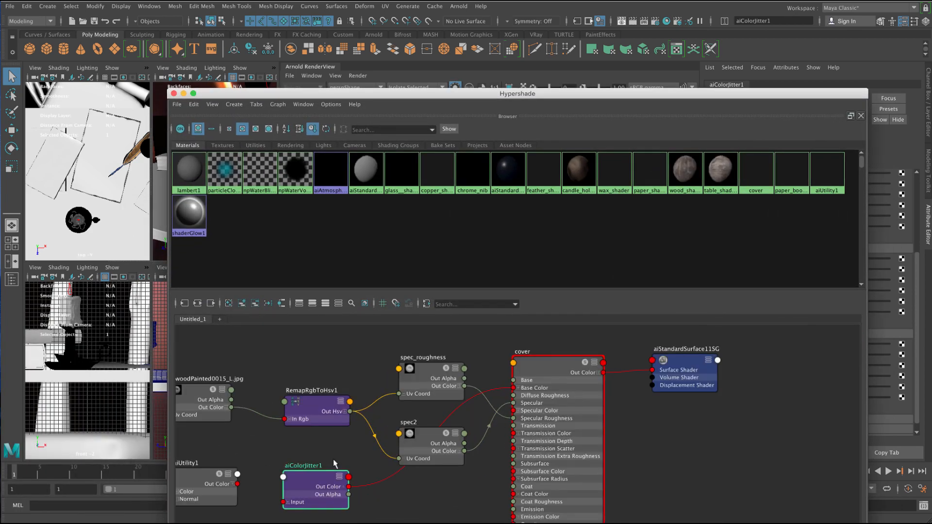
mouse_move(234, 494)
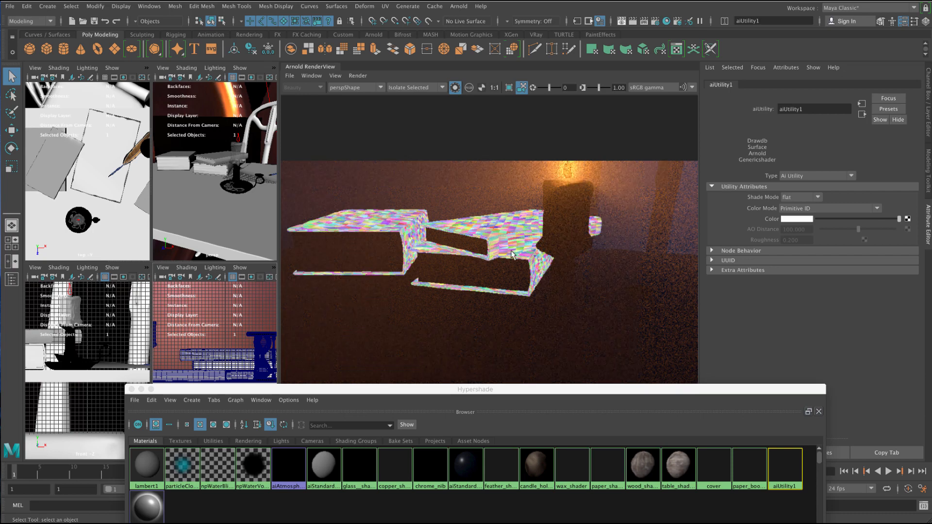
Step: Change the aiUtility Color Mode and wire aiUtility1.outColor into aiColorJitter1.input
left_click(876, 207)
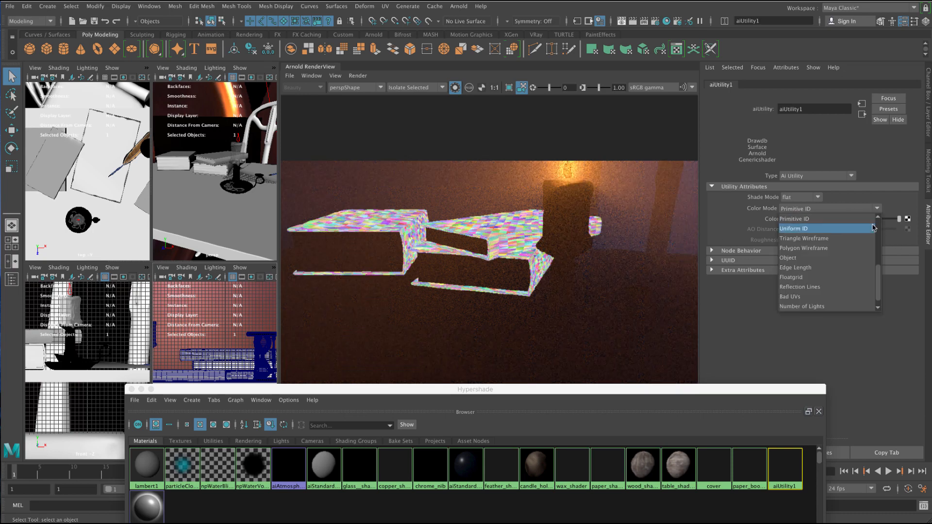
left_click(787, 257)
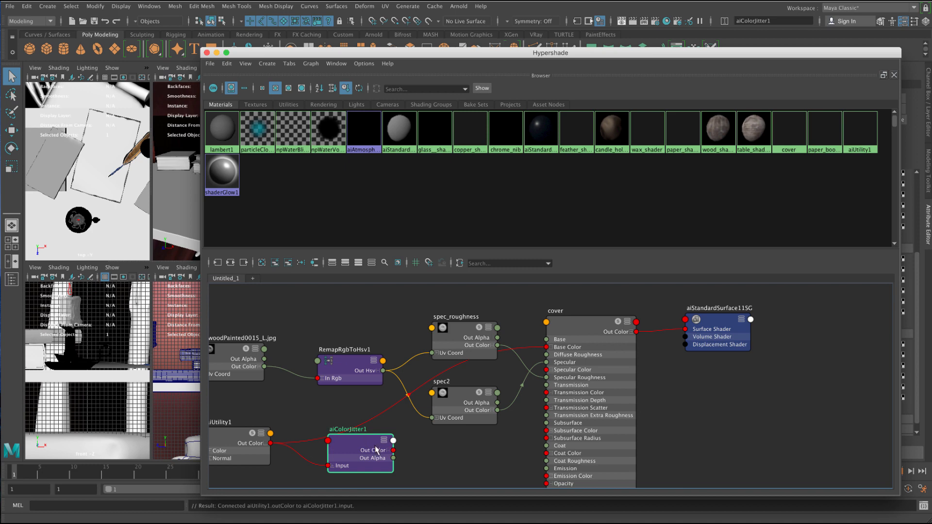
mouse_move(391, 458)
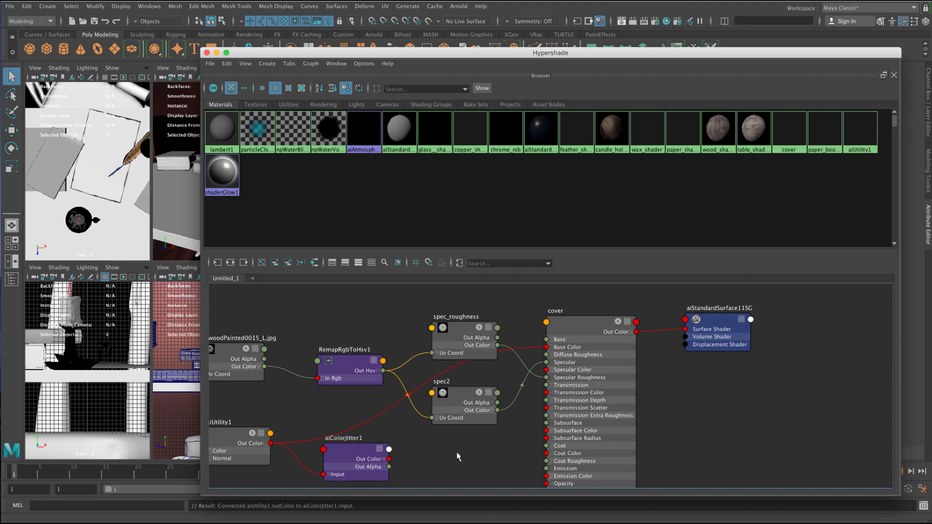
mouse_move(326, 133)
type("bl")
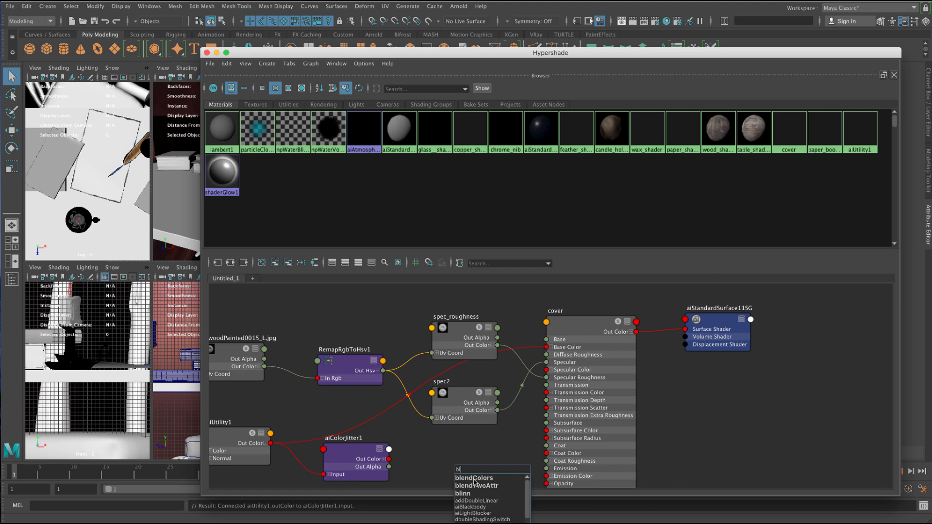
Step: Add a blendColors1 node mixing aiColorJitter1 with the wood texture into cover.baseColor
left_click(474, 478)
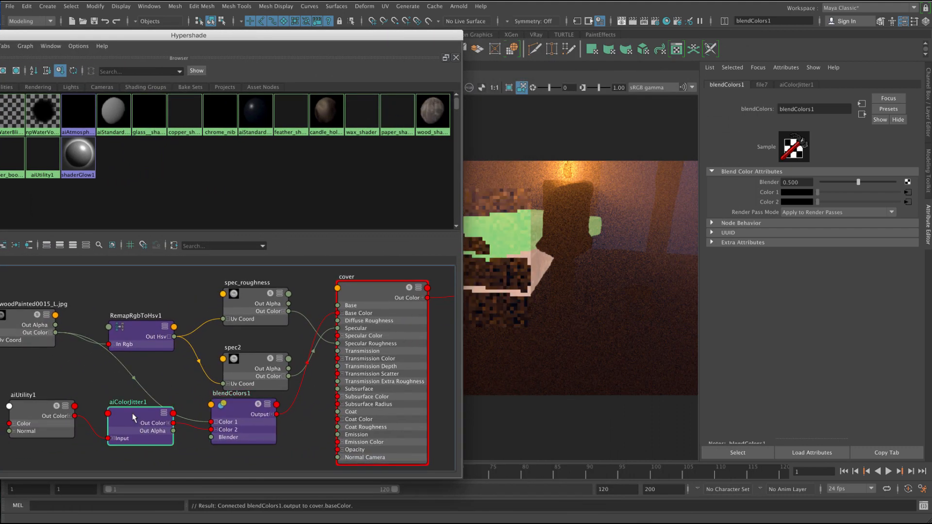
Step: Show aiColorJitter1 settings with User Data and Procedural collapsed, Object and Face open
left_click(138, 423)
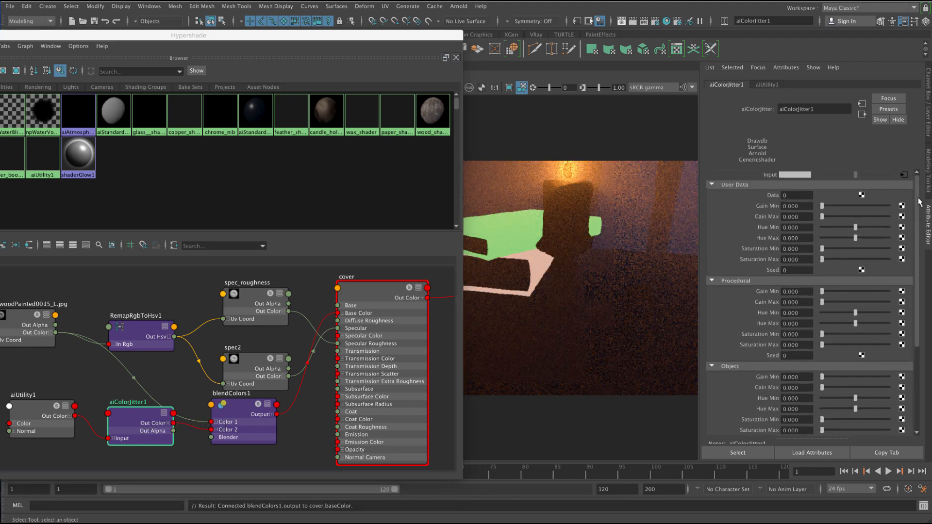
left_click(711, 185)
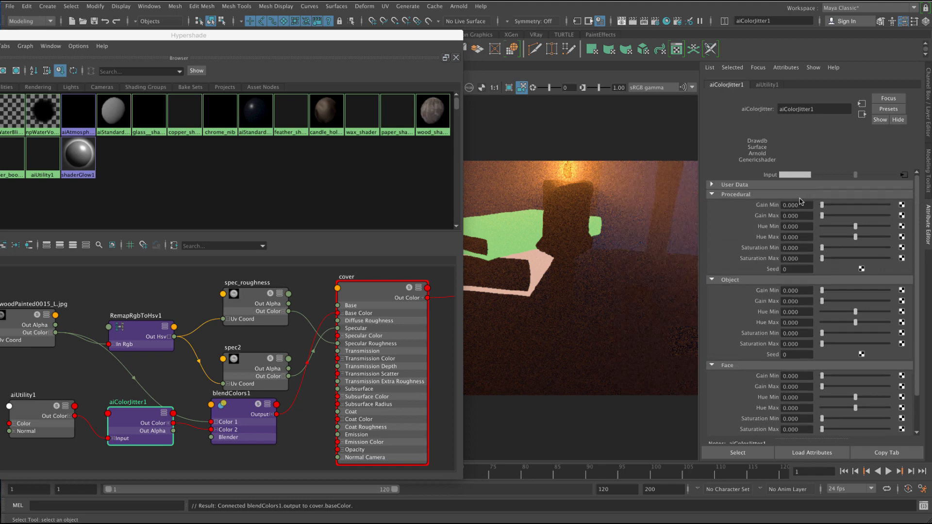
left_click(712, 195)
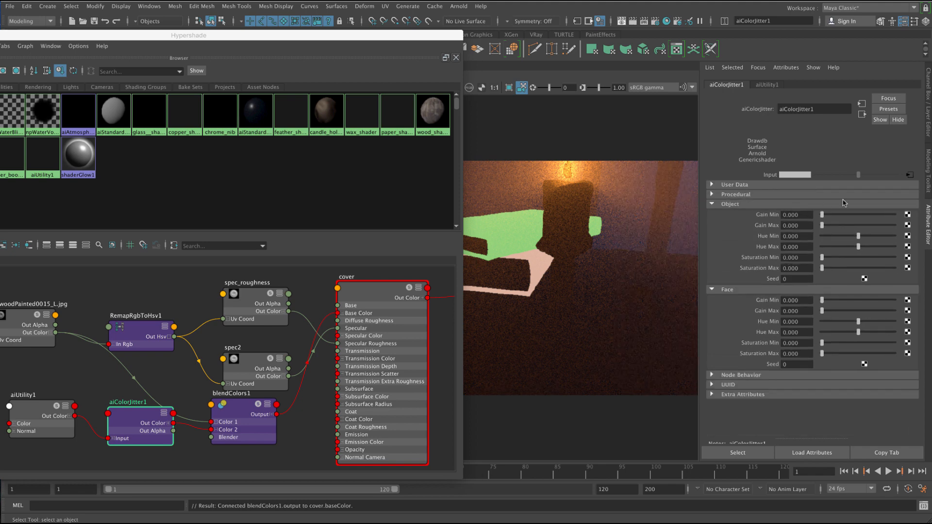
left_click(735, 194)
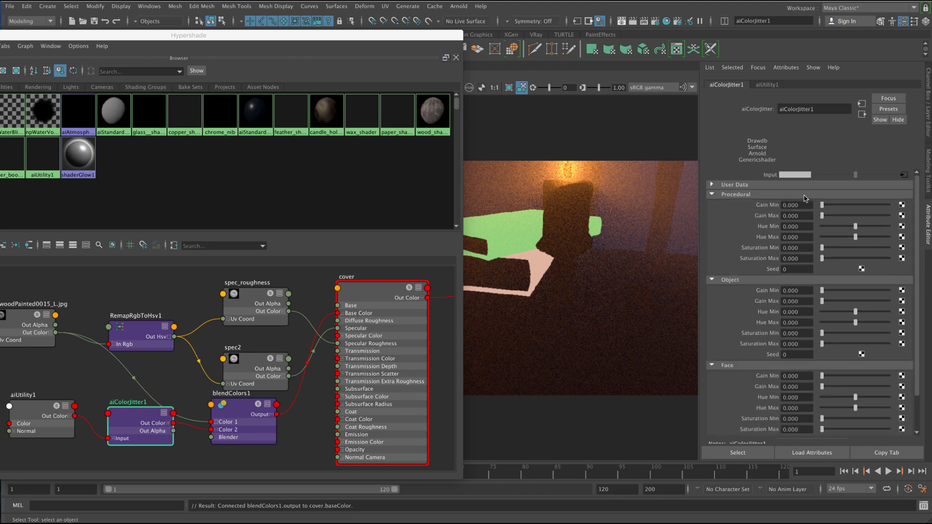
left_click(711, 184)
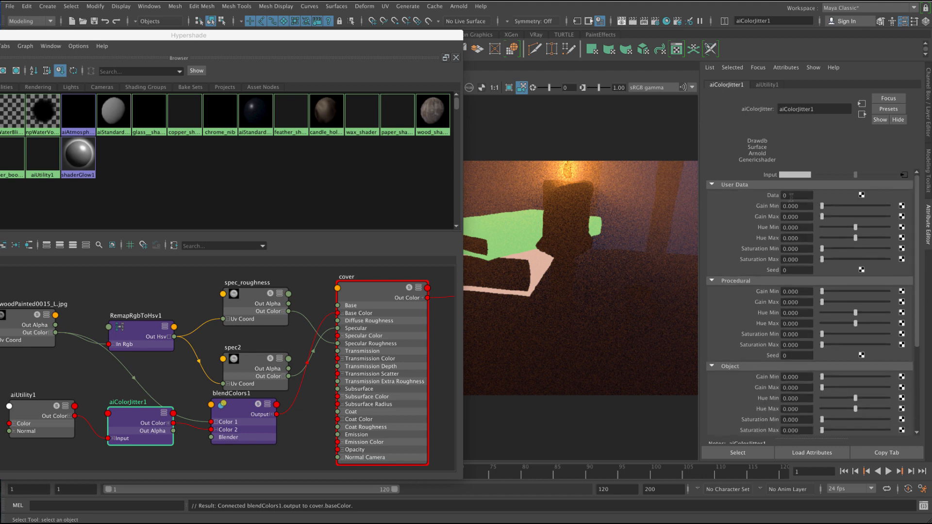
left_click(712, 185)
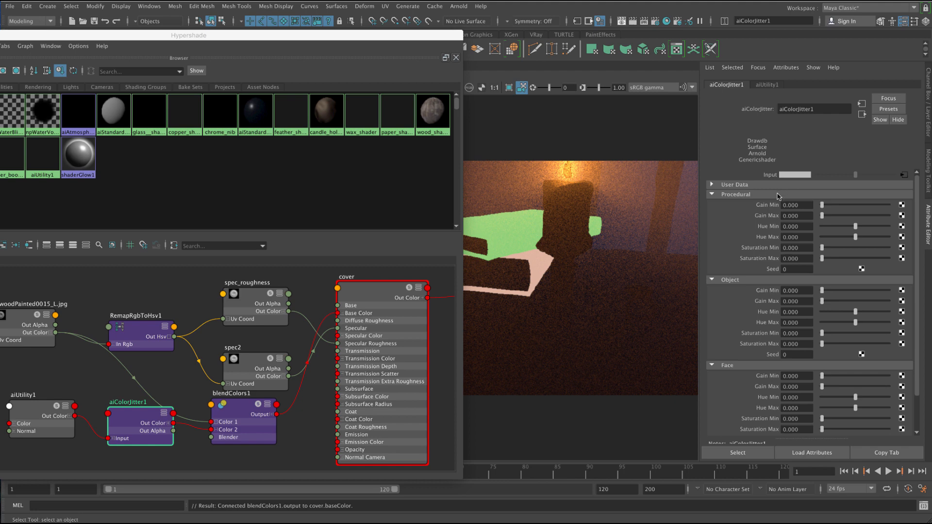
left_click(711, 194)
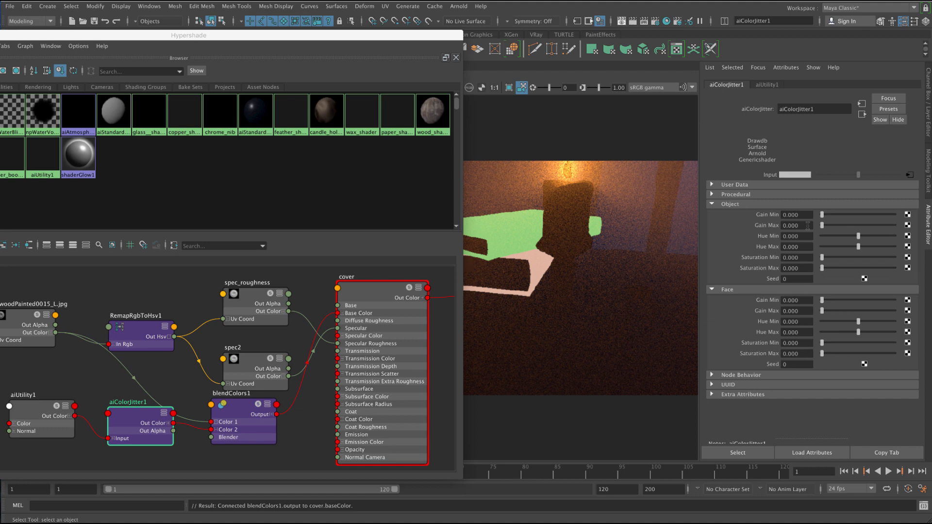
mouse_move(563, 245)
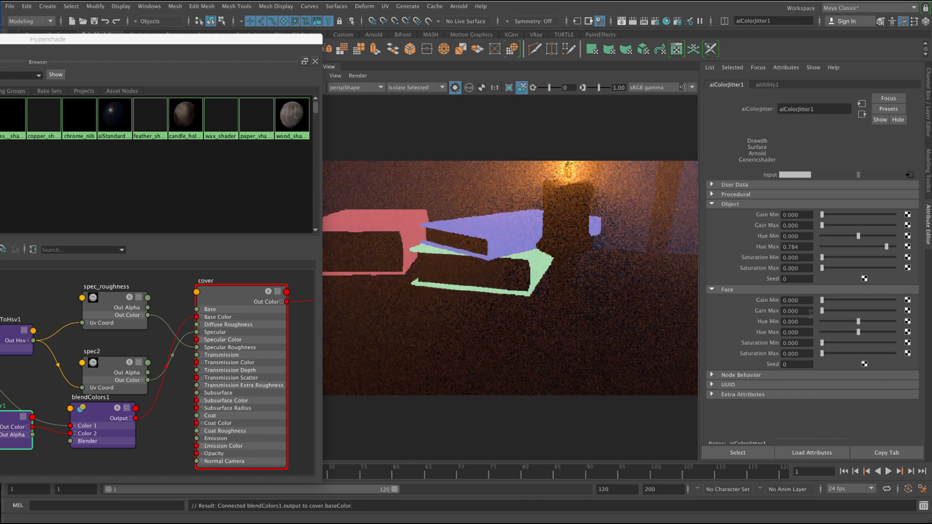
Step: Raise the Object Hue Max to about 0.784 for distinct red, purple and green covers
left_click(726, 290)
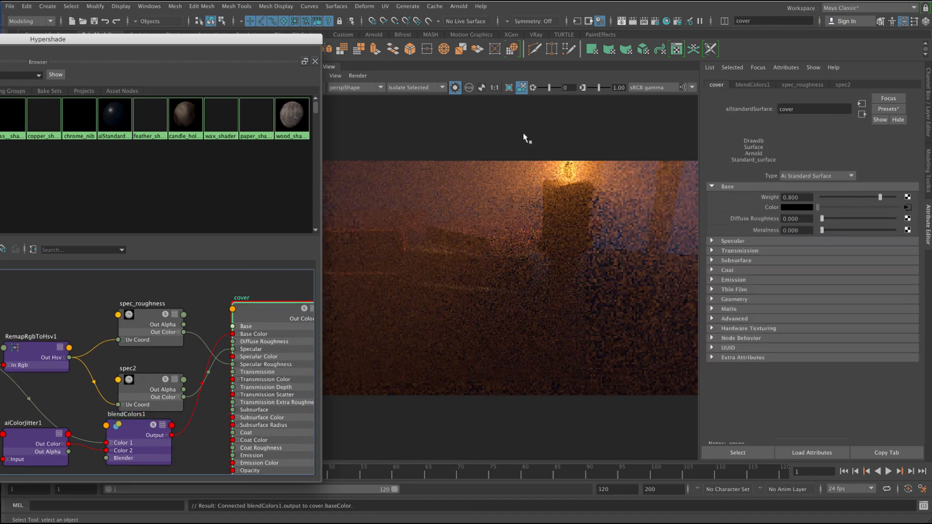
Step: Disable Isolate Selected and render the full scene through shotcamShape
left_click(414, 87)
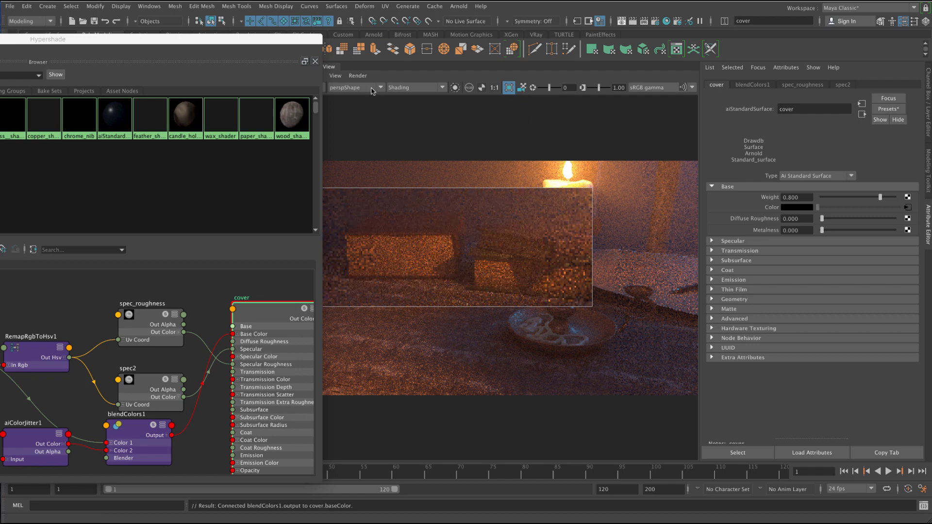
left_click(379, 87)
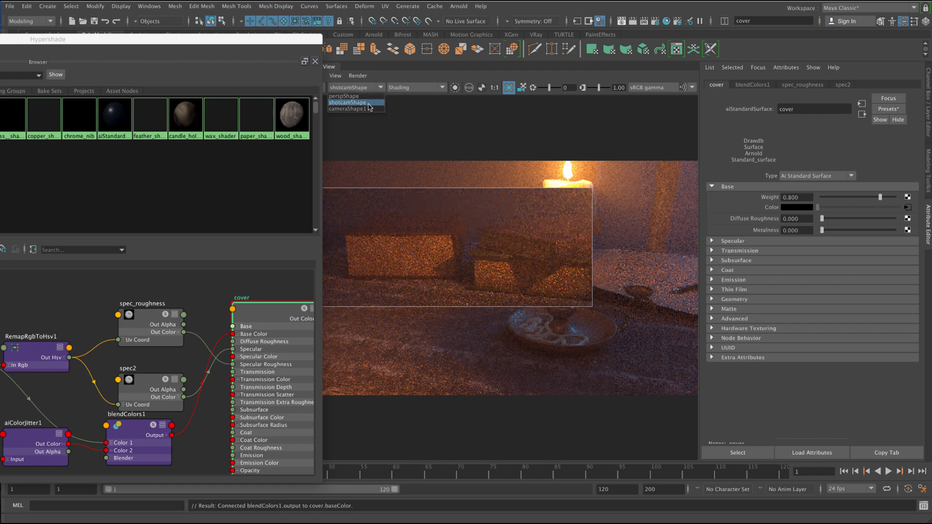
left_click(349, 102)
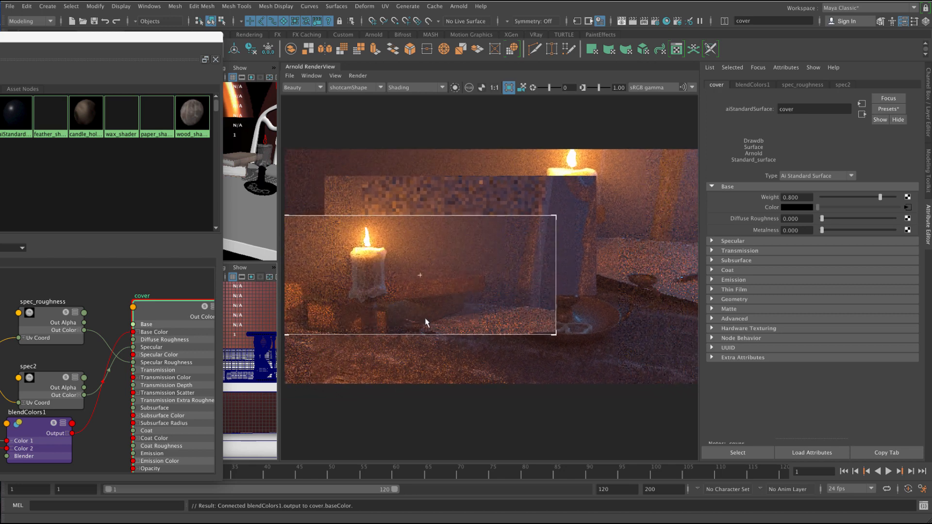
Step: Set blendColors1 Blender to about 0.764 to favor the jittered color
left_click(38, 433)
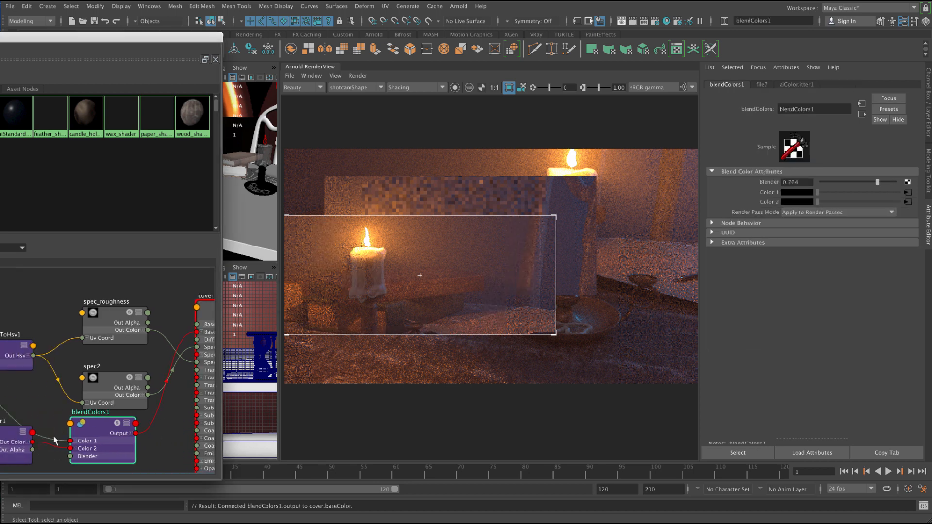
left_click(92, 439)
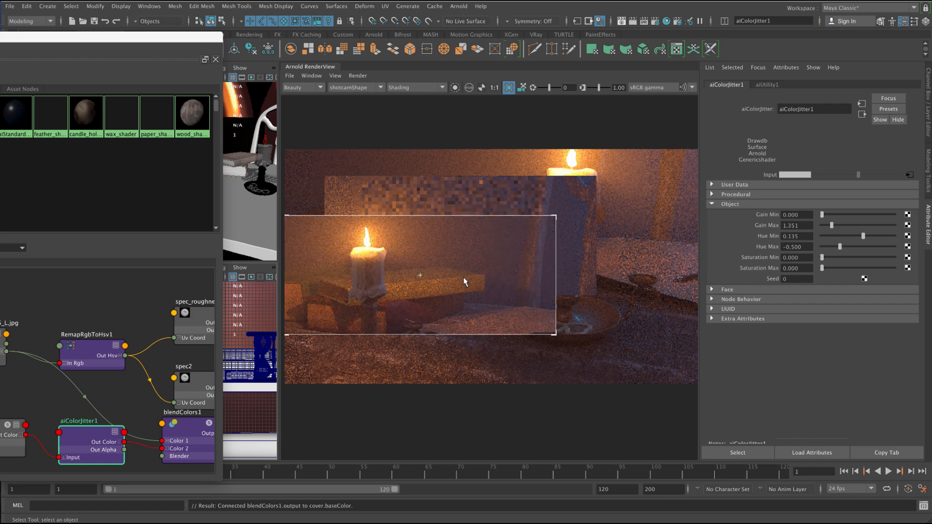
mouse_move(480, 271)
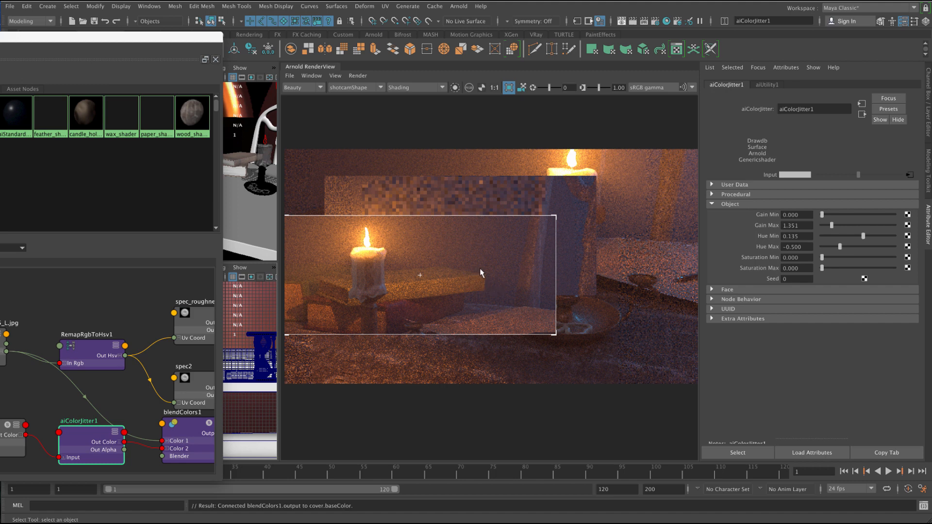
mouse_move(448, 236)
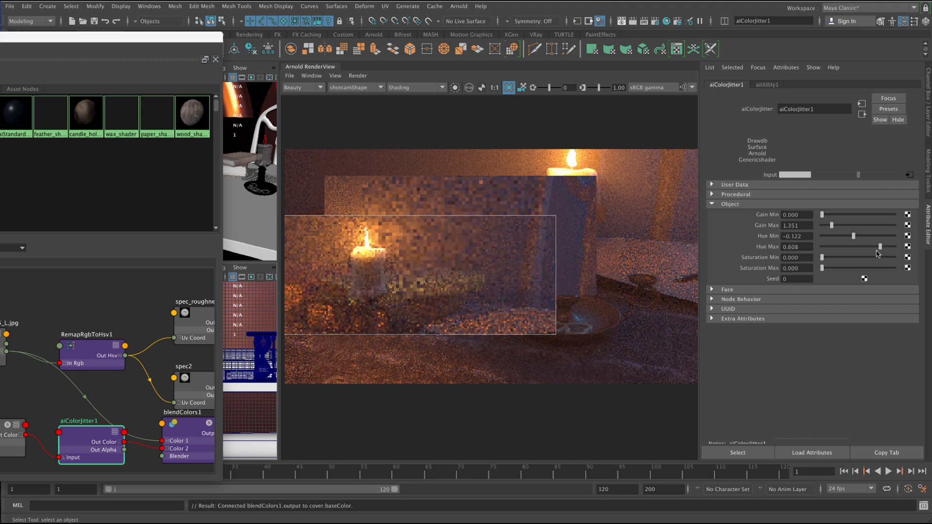
Step: Set the Object Seed to 1, then step it up through several values to 4
left_click(795, 279)
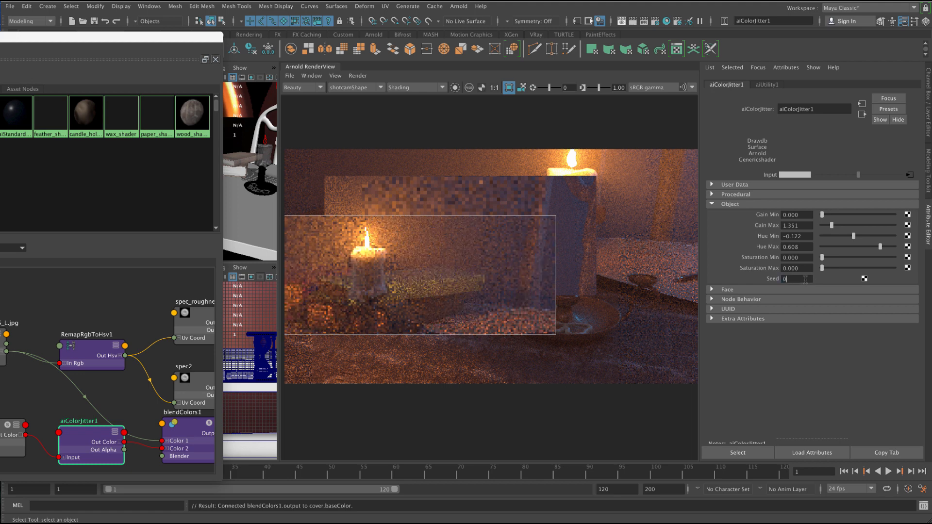
type("1")
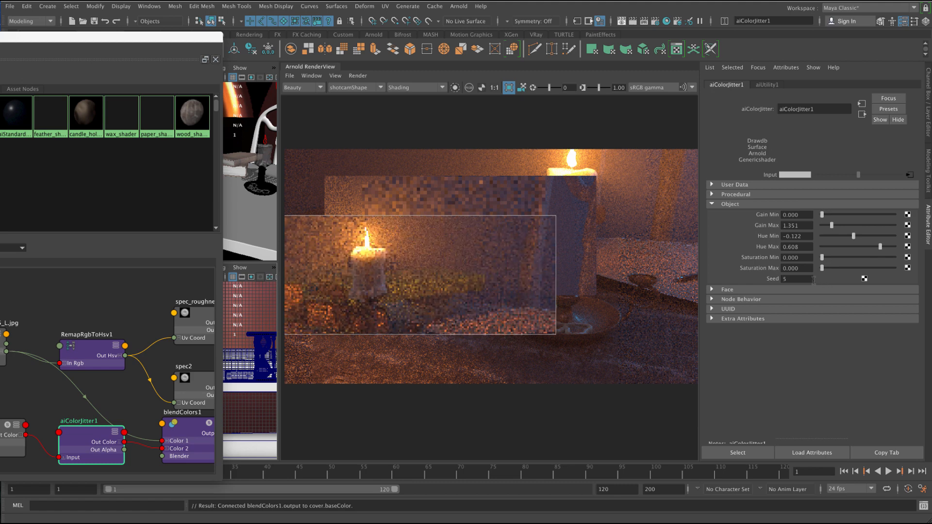
left_click(796, 278)
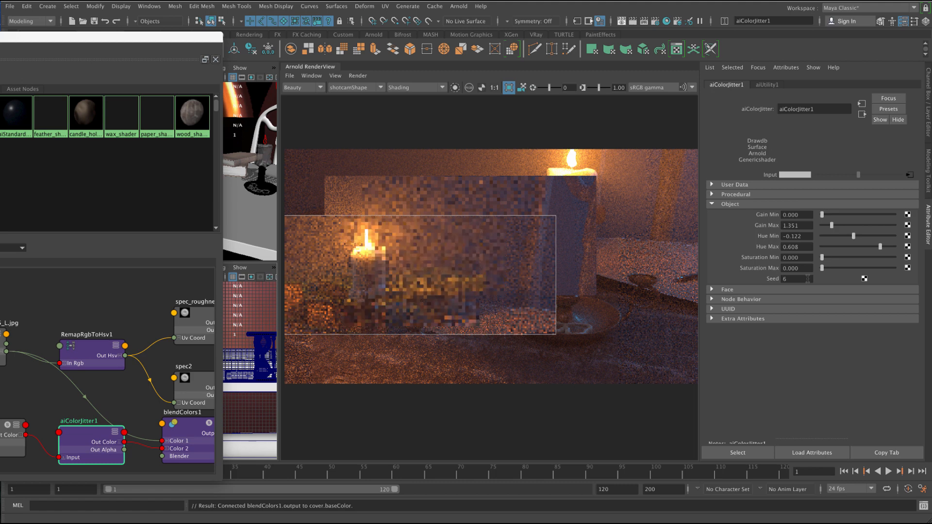
left_click(796, 278)
type("4")
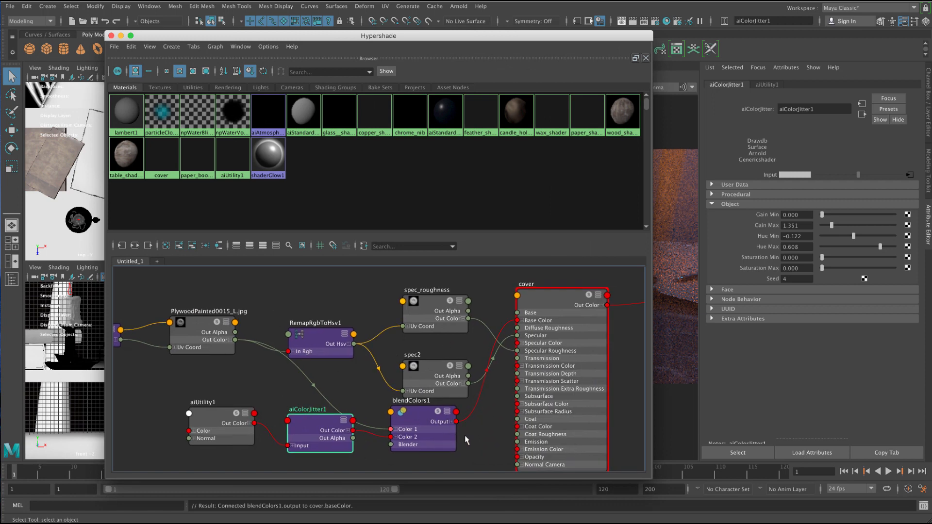
mouse_move(296, 421)
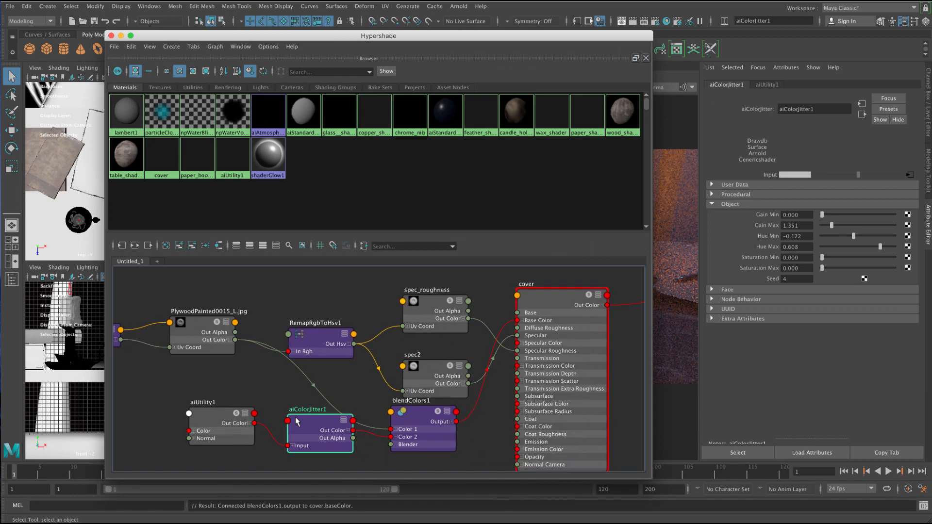
mouse_move(364, 431)
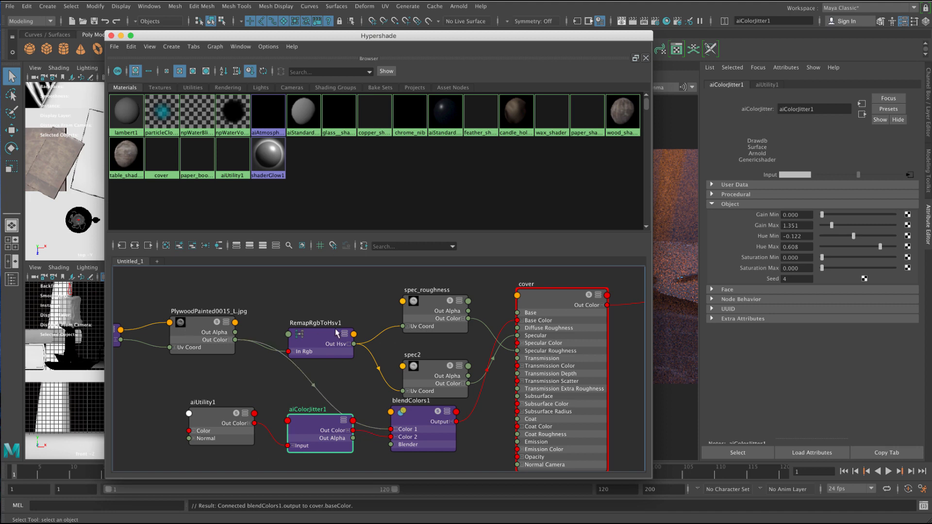
mouse_move(335, 336)
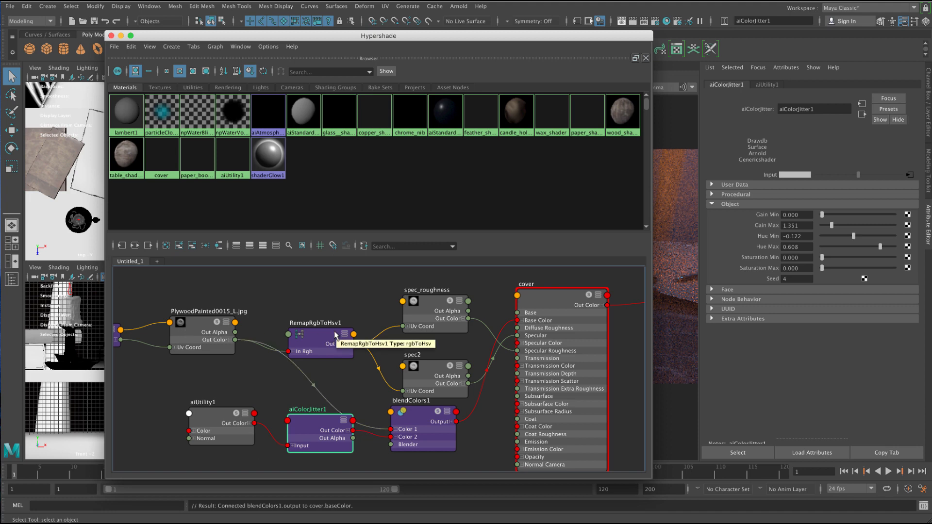